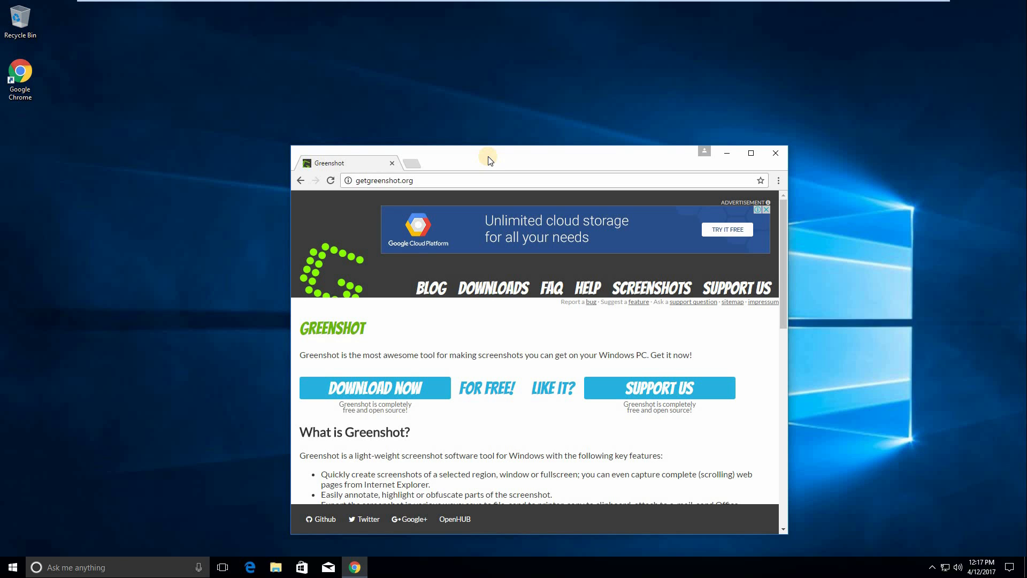
{"action": "mouse_move", "coordinate": [193, 53]}
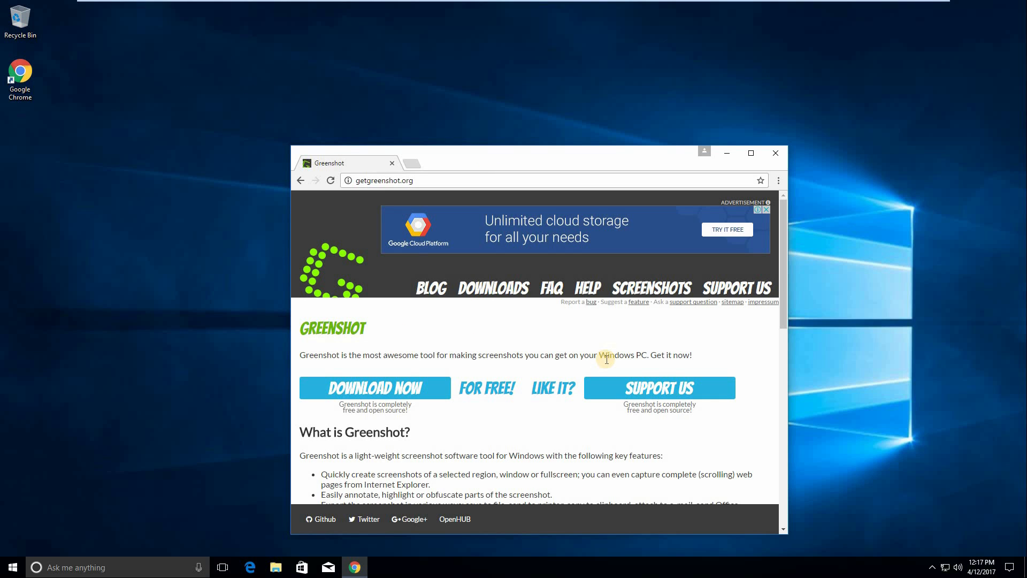
{"action": "mouse_move", "coordinate": [500, 93]}
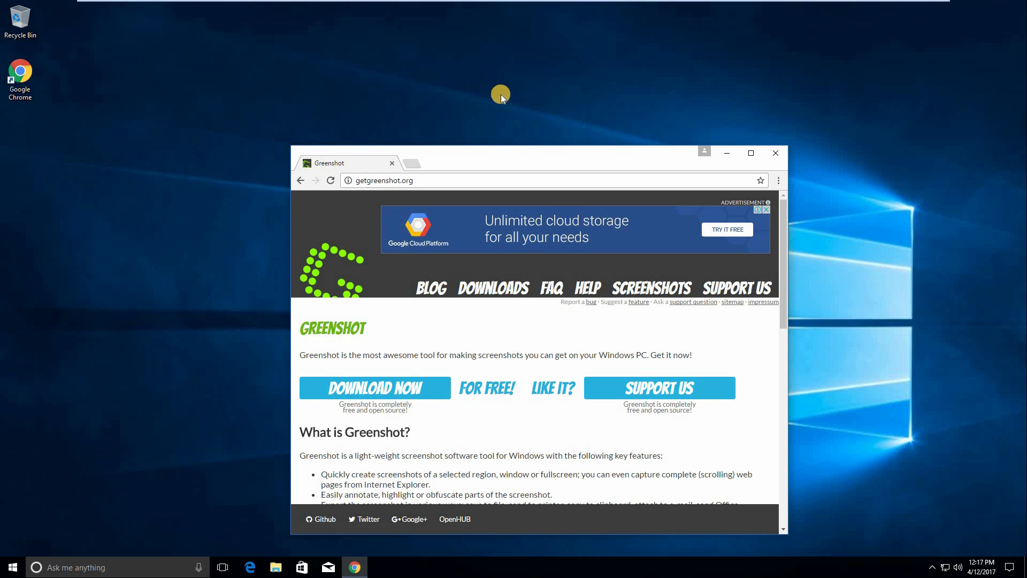
{"action": "mouse_move", "coordinate": [179, 280]}
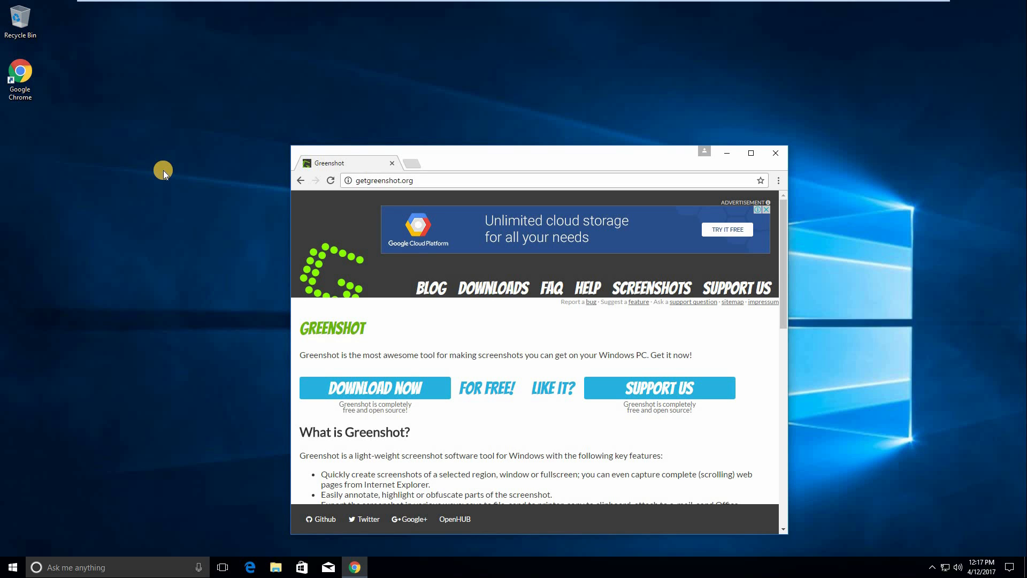
{"action": "mouse_move", "coordinate": [312, 111]}
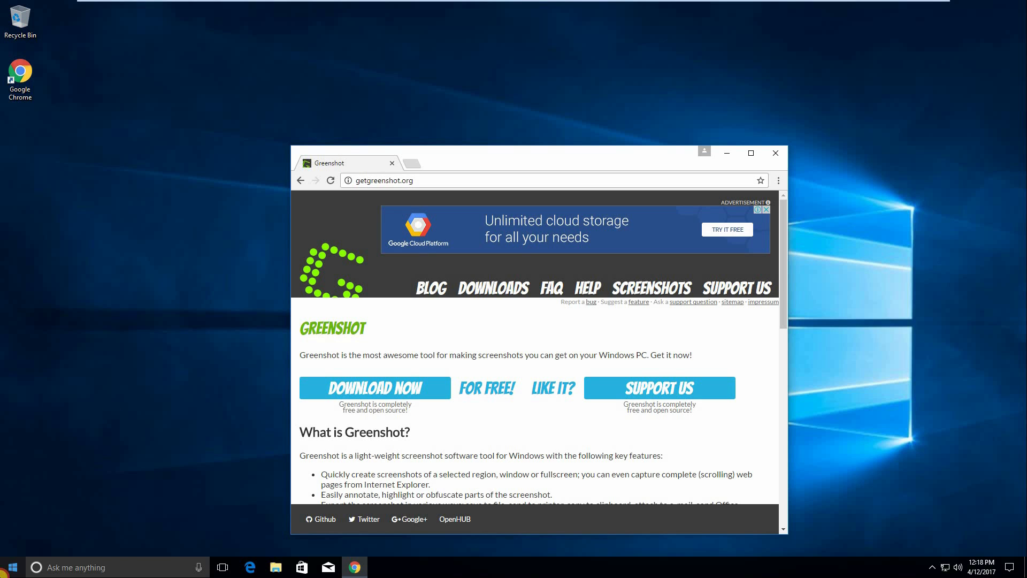
Step: Launch the Snipping Tool from Windows search, view its snip modes, then close it
{"action": "left_click", "coordinate": [12, 567]}
{"action": "type", "text": "sni"}
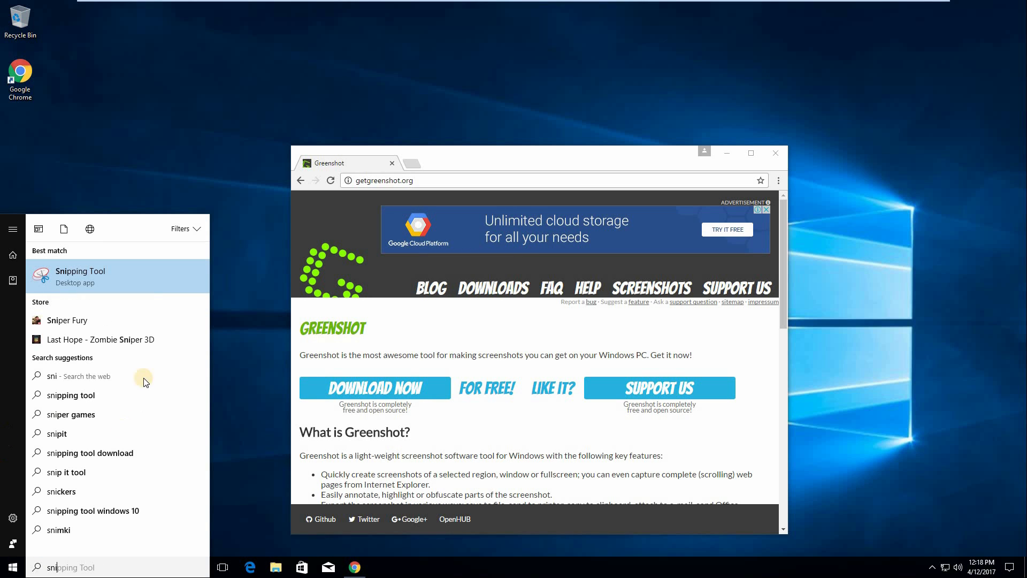
{"action": "mouse_move", "coordinate": [115, 277]}
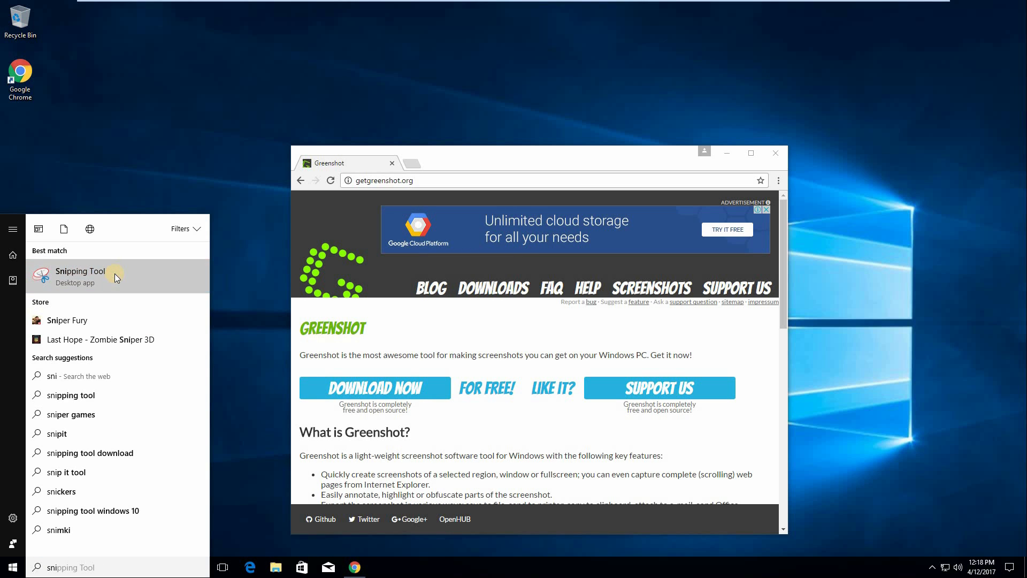
{"action": "left_click", "coordinate": [80, 276]}
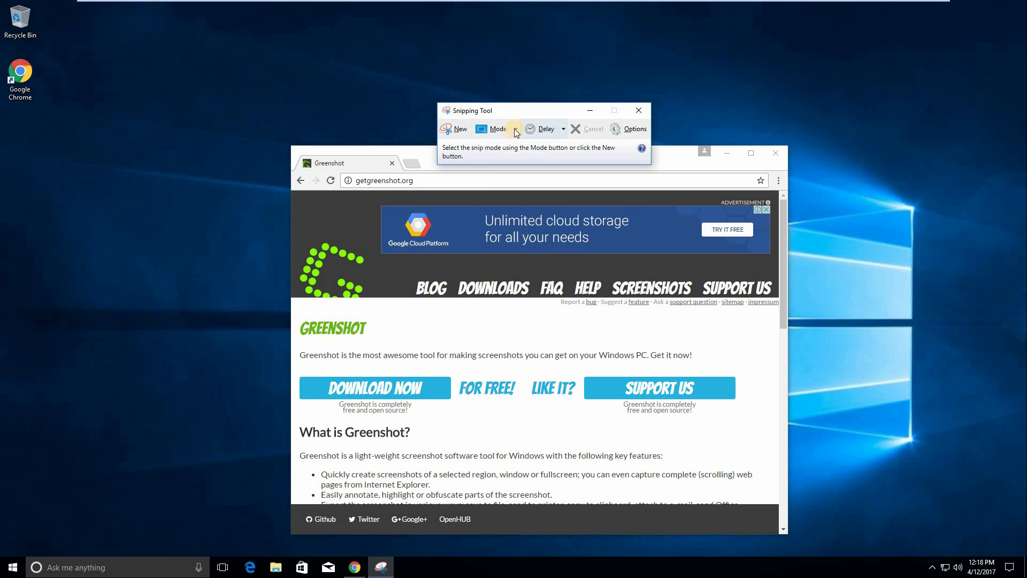
{"action": "left_click", "coordinate": [514, 129]}
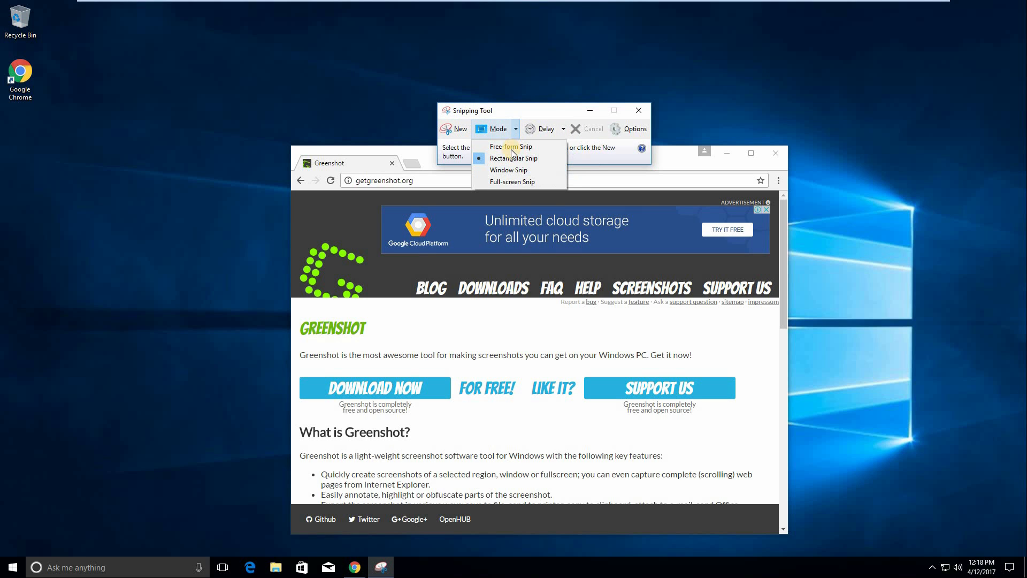
{"action": "mouse_move", "coordinate": [591, 160]}
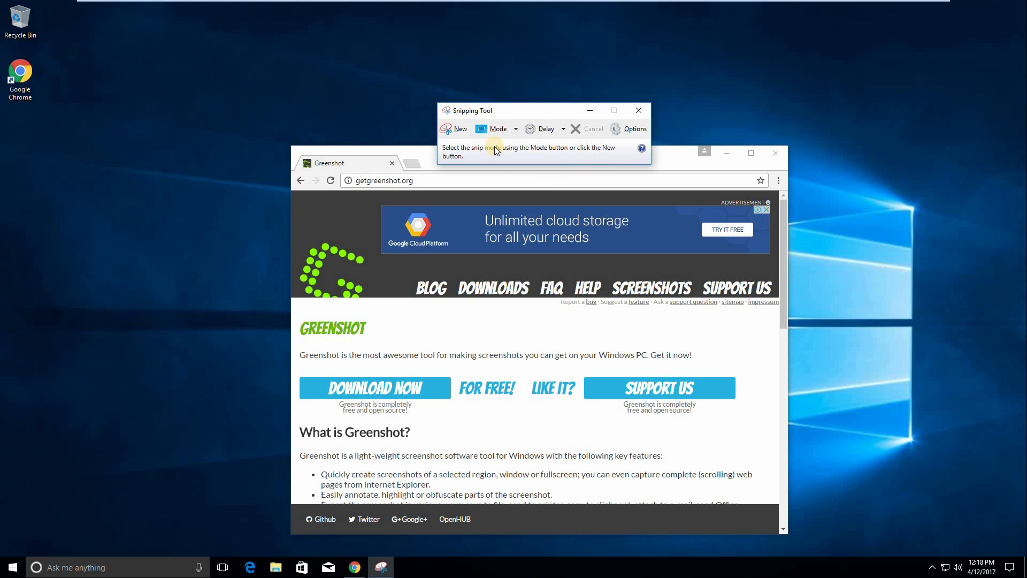
{"action": "left_click", "coordinate": [497, 128]}
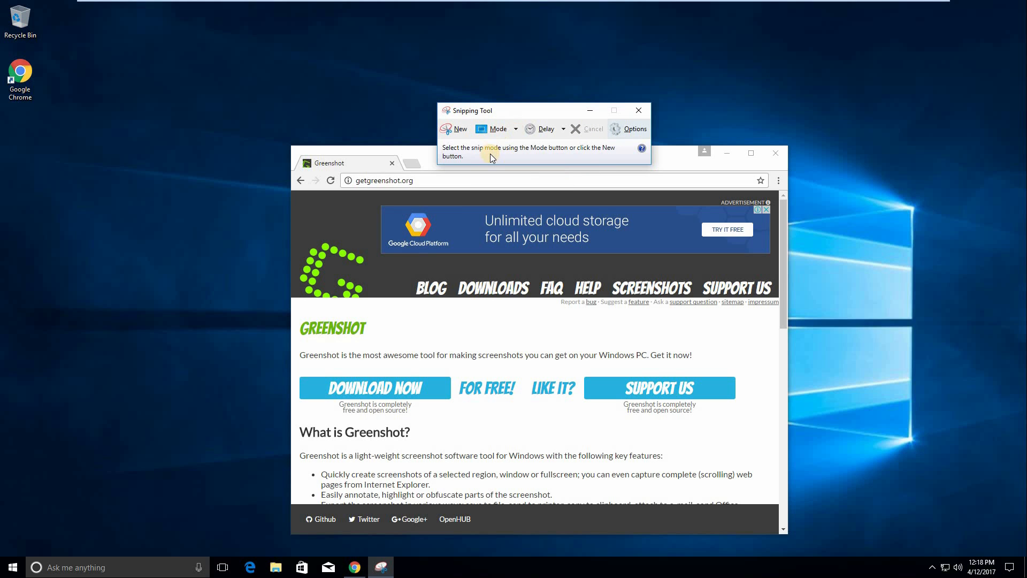
{"action": "mouse_move", "coordinate": [496, 155]}
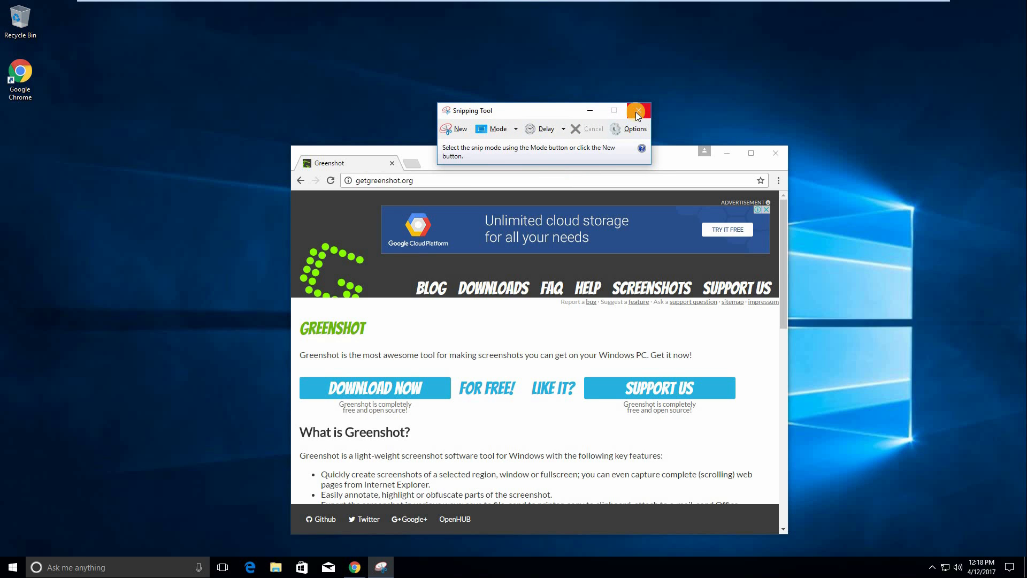
{"action": "mouse_move", "coordinate": [639, 110]}
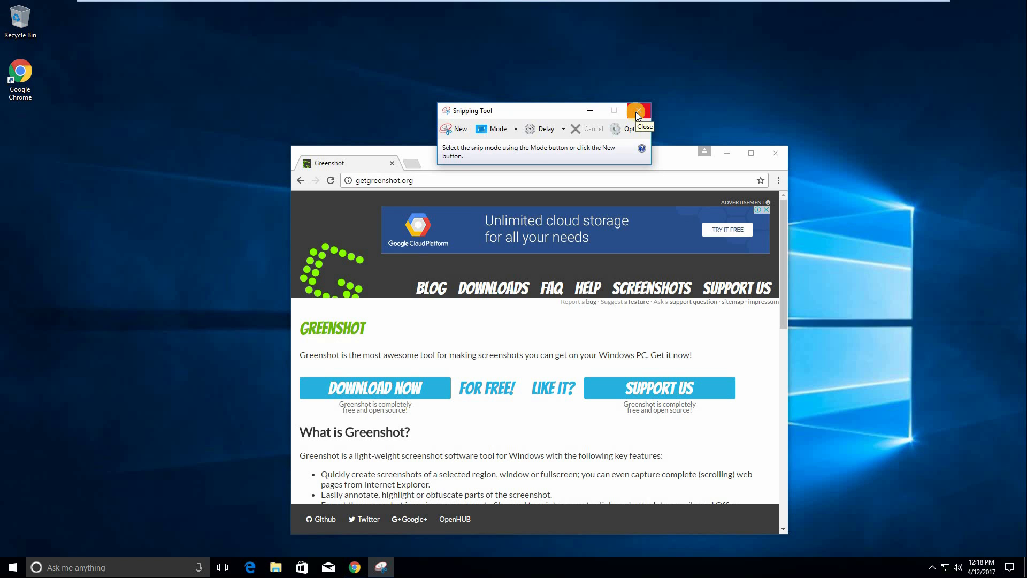
{"action": "left_click", "coordinate": [639, 110]}
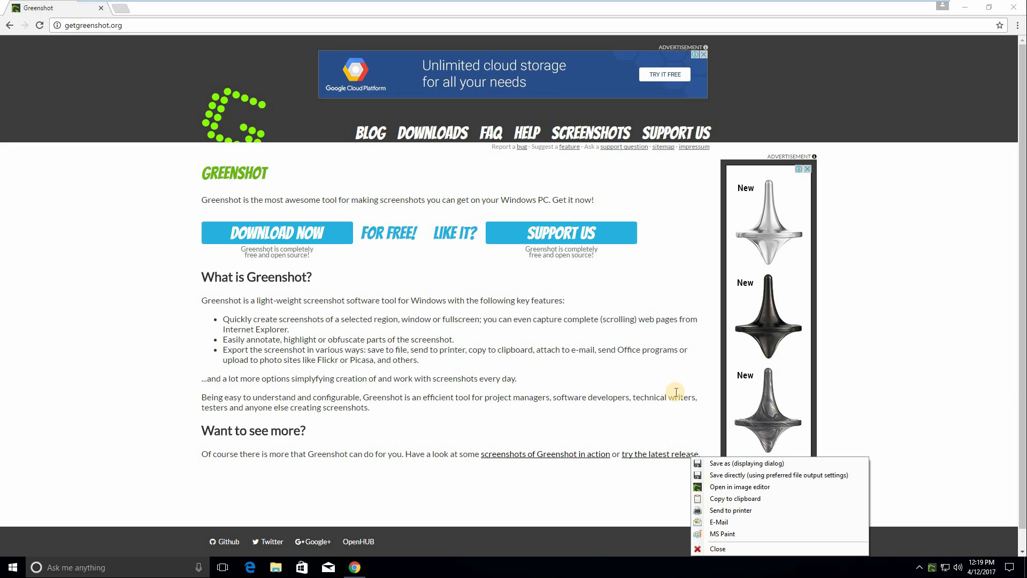
{"action": "mouse_move", "coordinate": [803, 466]}
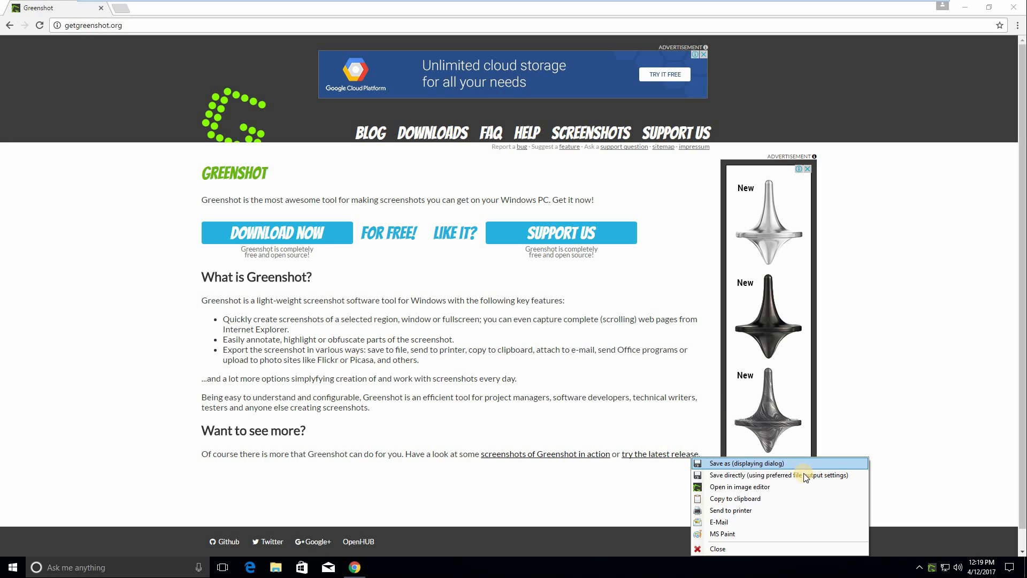
{"action": "mouse_move", "coordinate": [809, 475]}
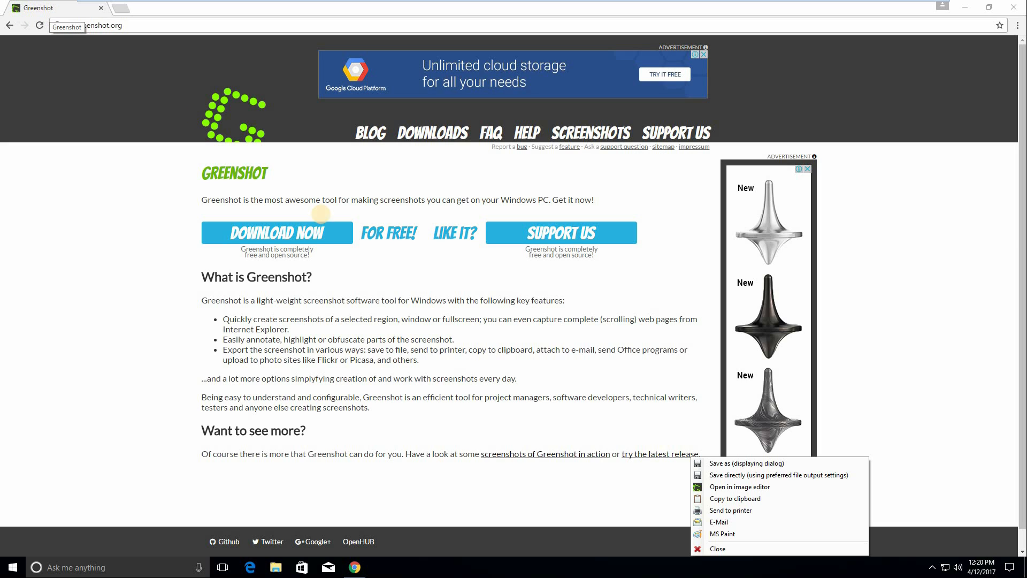
{"action": "mouse_move", "coordinate": [767, 475]}
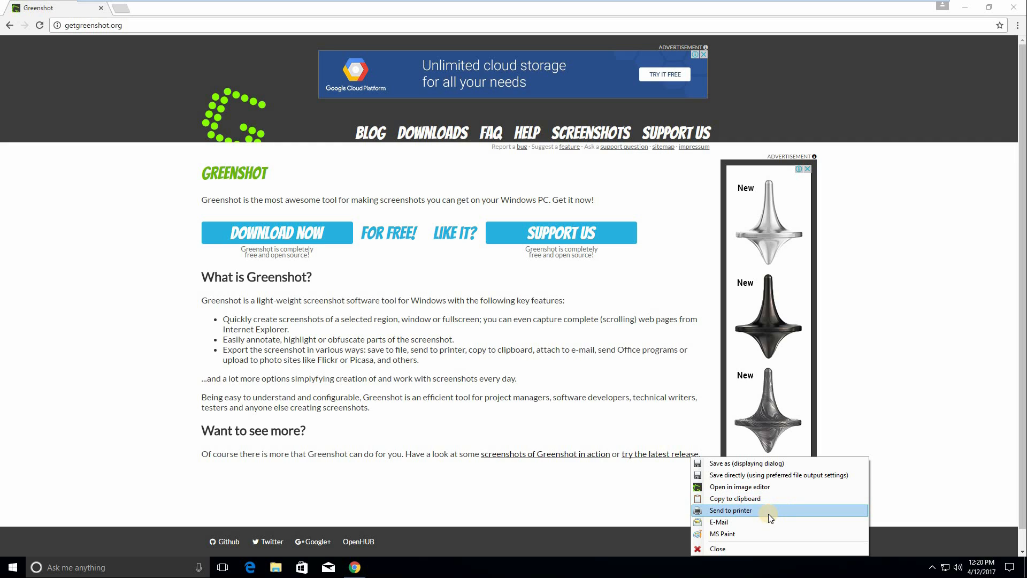
{"action": "mouse_move", "coordinate": [754, 521]}
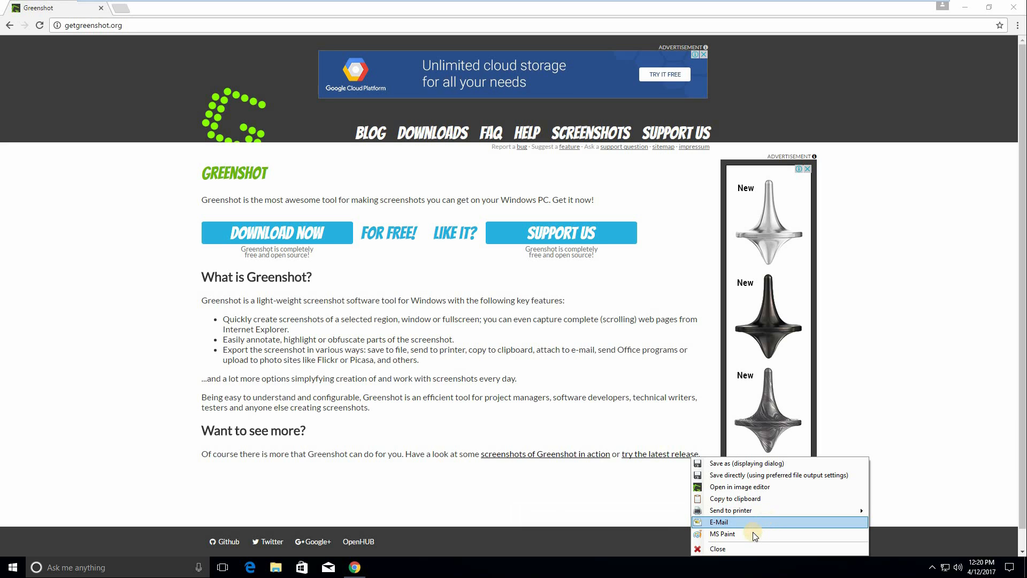
{"action": "mouse_move", "coordinate": [751, 534]}
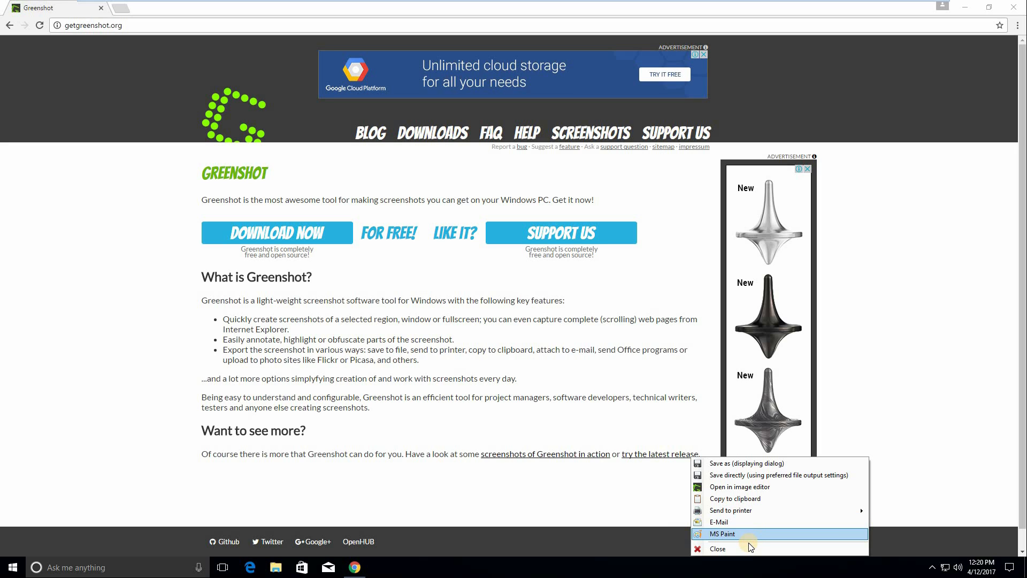
{"action": "mouse_move", "coordinate": [735, 498]}
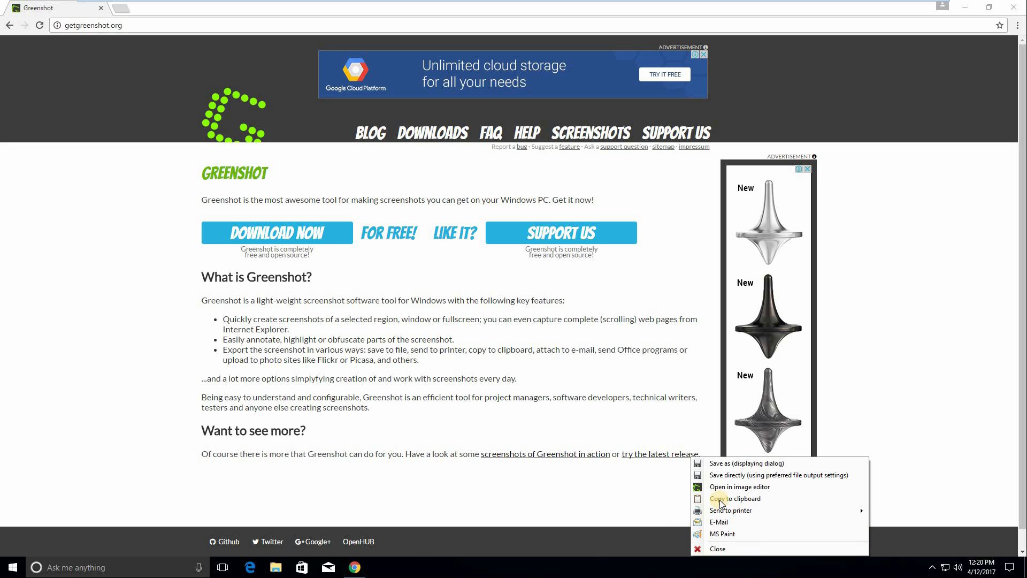
Step: Open the capture in Greenshot's editor, add a numbered marker, and highlight the first paragraph's opening words
{"action": "left_click", "coordinate": [721, 488]}
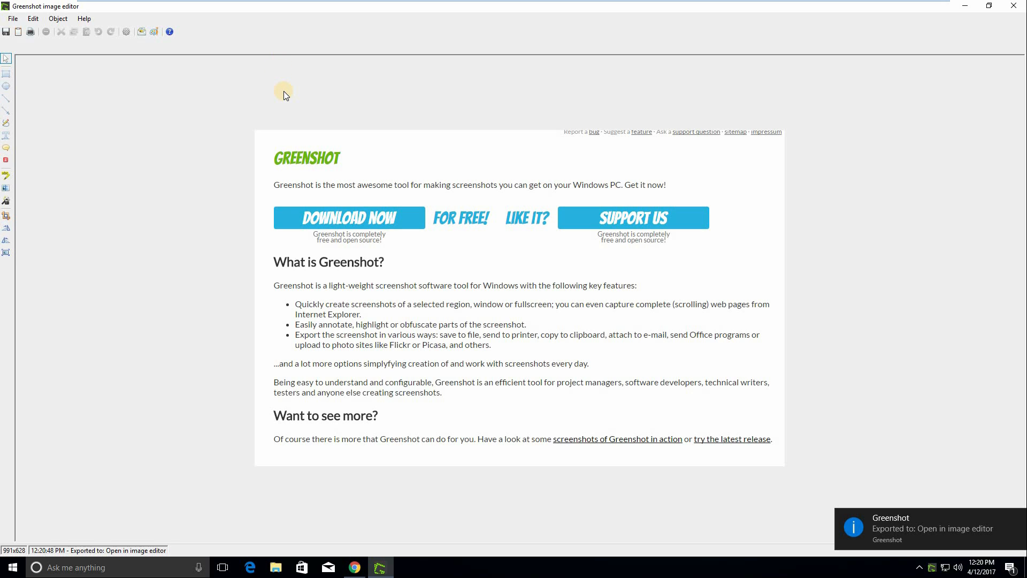
{"action": "mouse_move", "coordinate": [179, 93]}
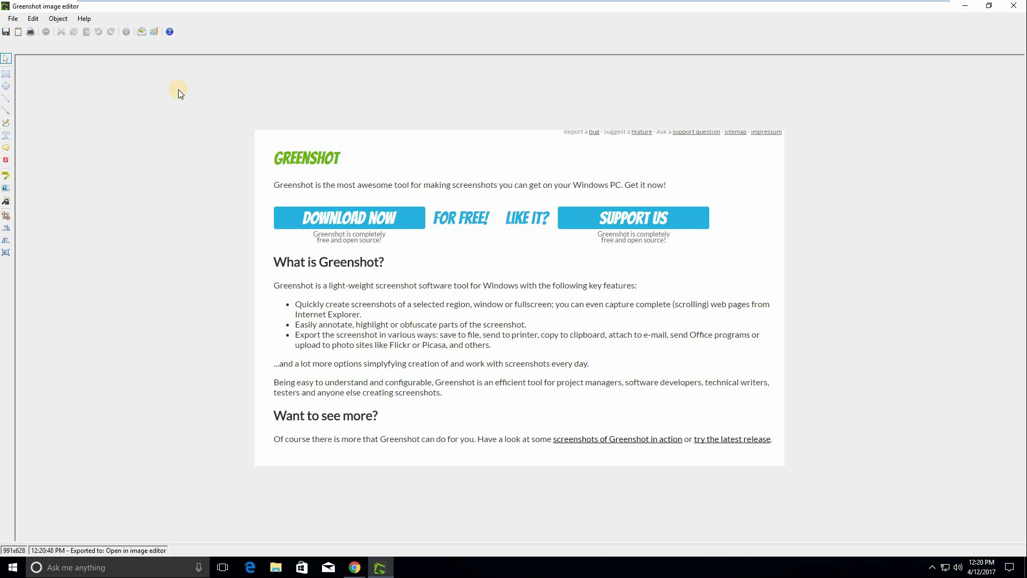
{"action": "mouse_move", "coordinate": [111, 79]}
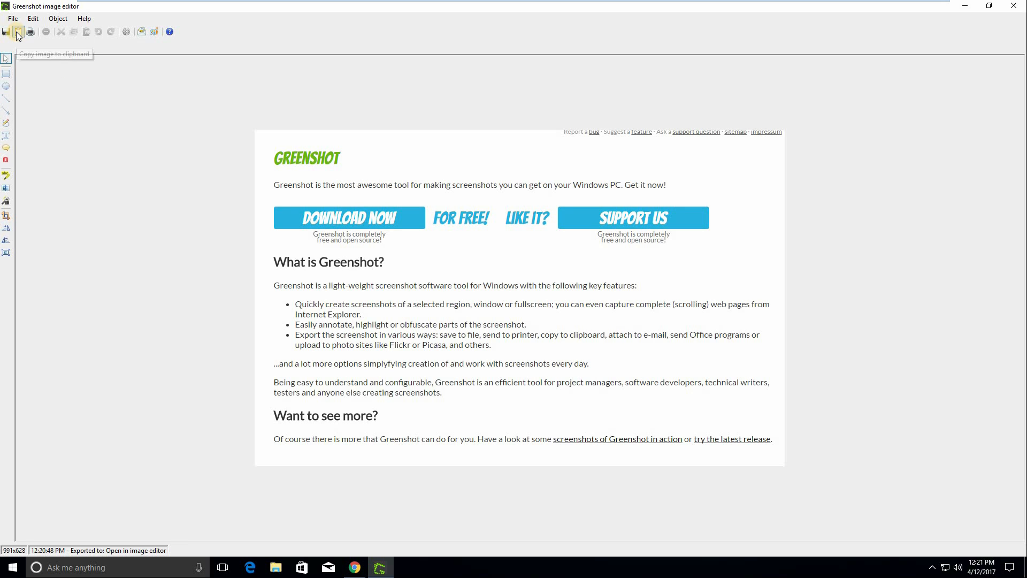
{"action": "mouse_move", "coordinate": [6, 73]}
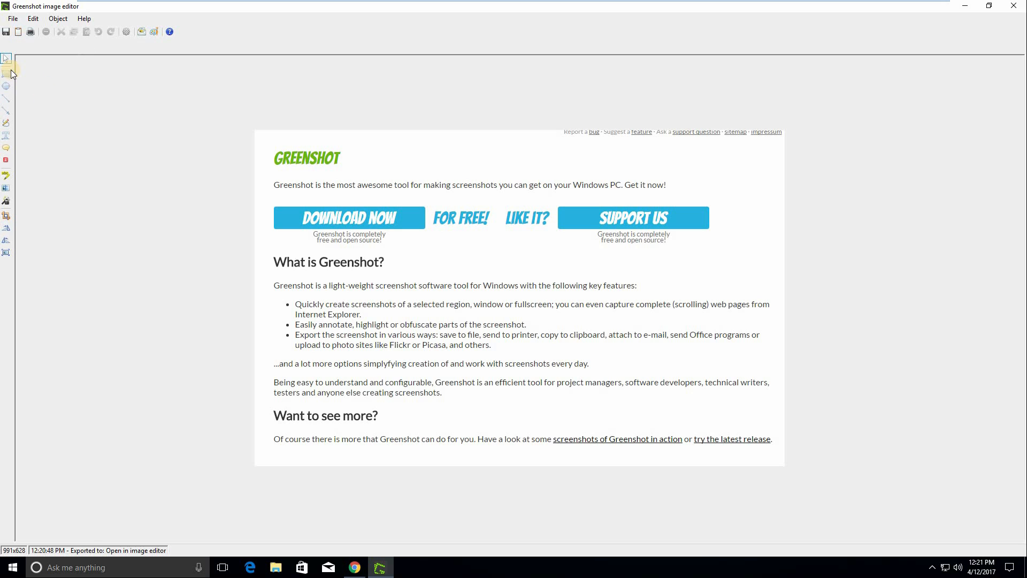
{"action": "mouse_move", "coordinate": [6, 73]}
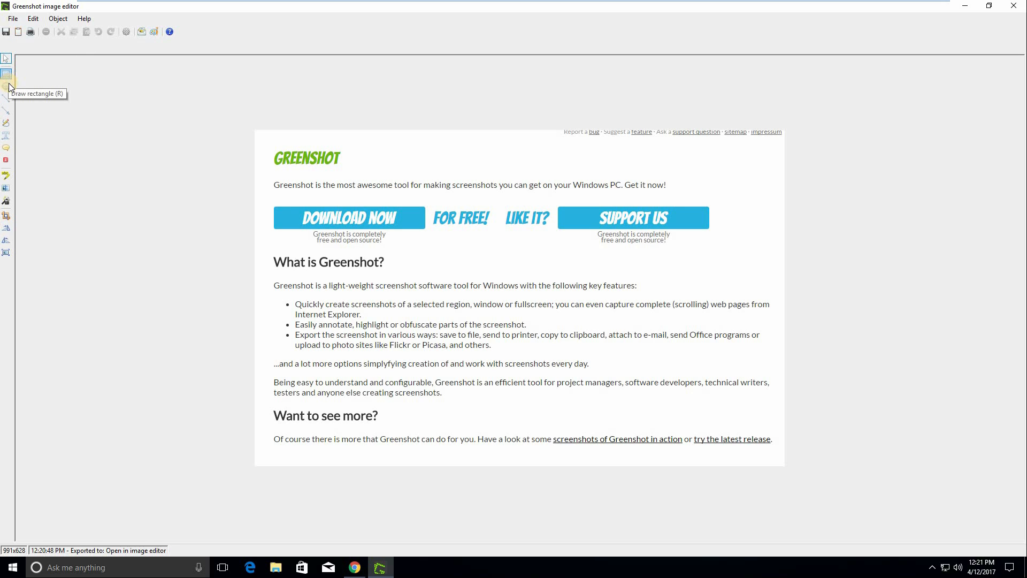
{"action": "mouse_move", "coordinate": [7, 99]}
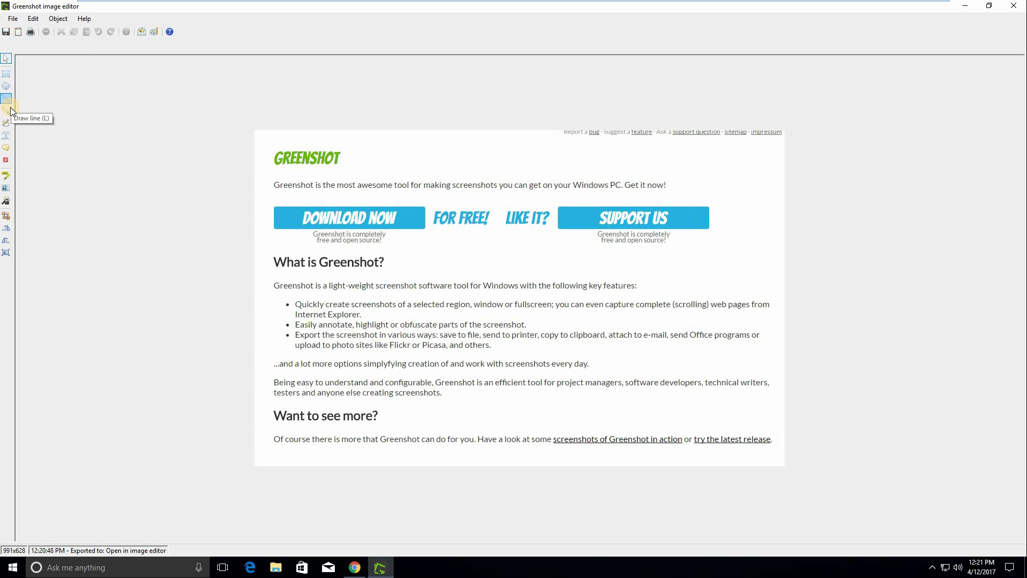
{"action": "mouse_move", "coordinate": [7, 123]}
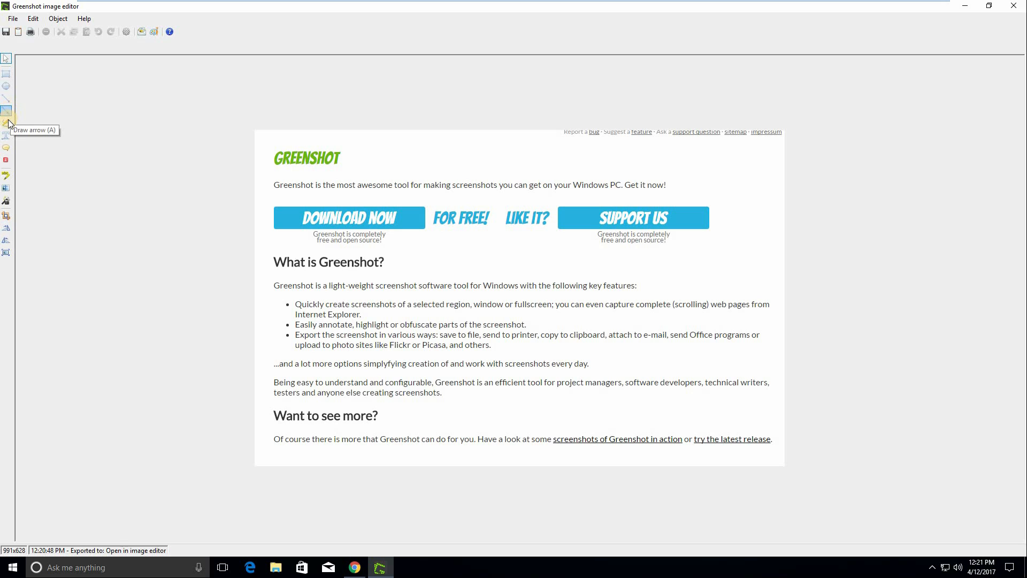
{"action": "mouse_move", "coordinate": [6, 123]}
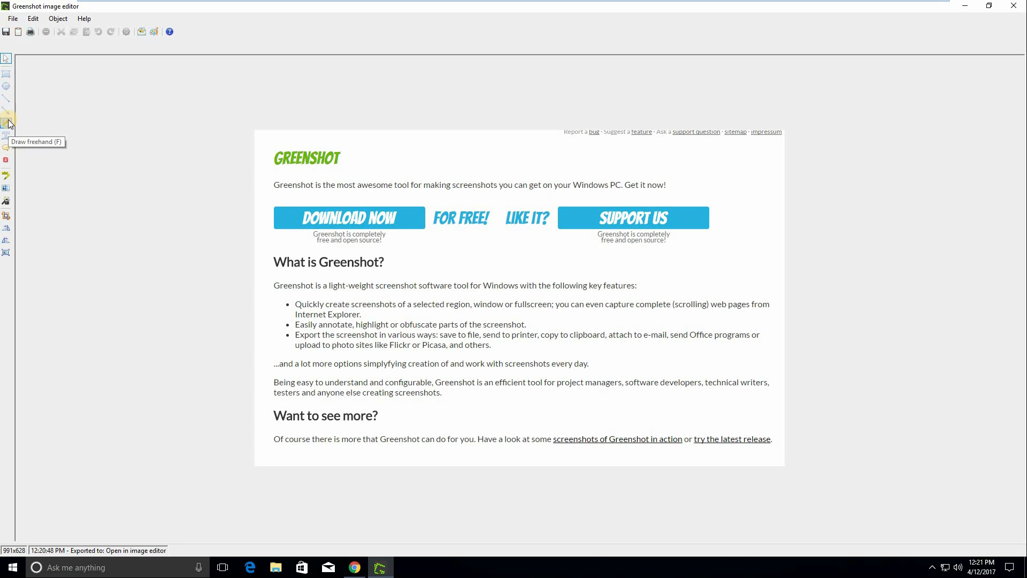
{"action": "mouse_move", "coordinate": [6, 135]}
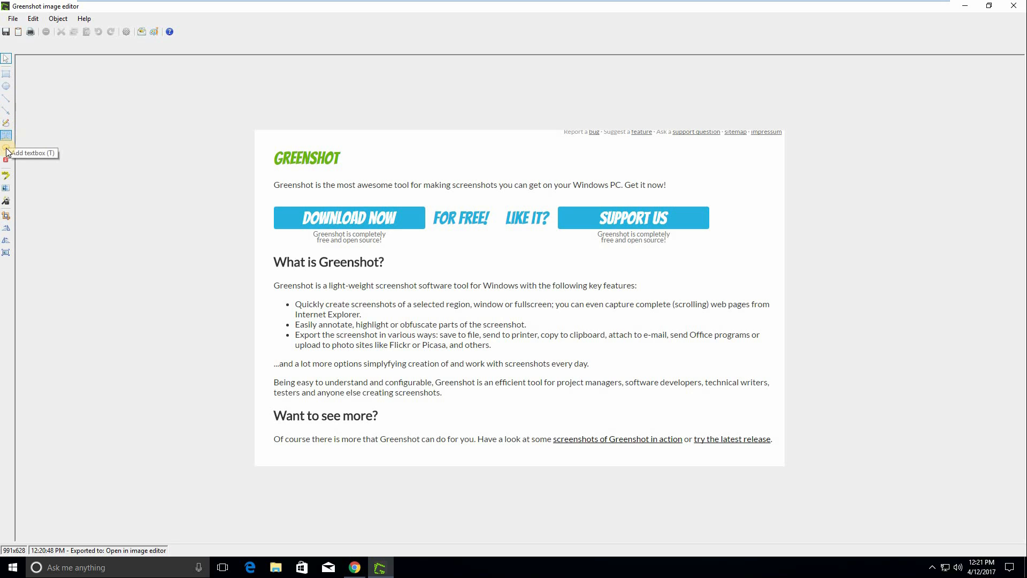
{"action": "mouse_move", "coordinate": [6, 162]}
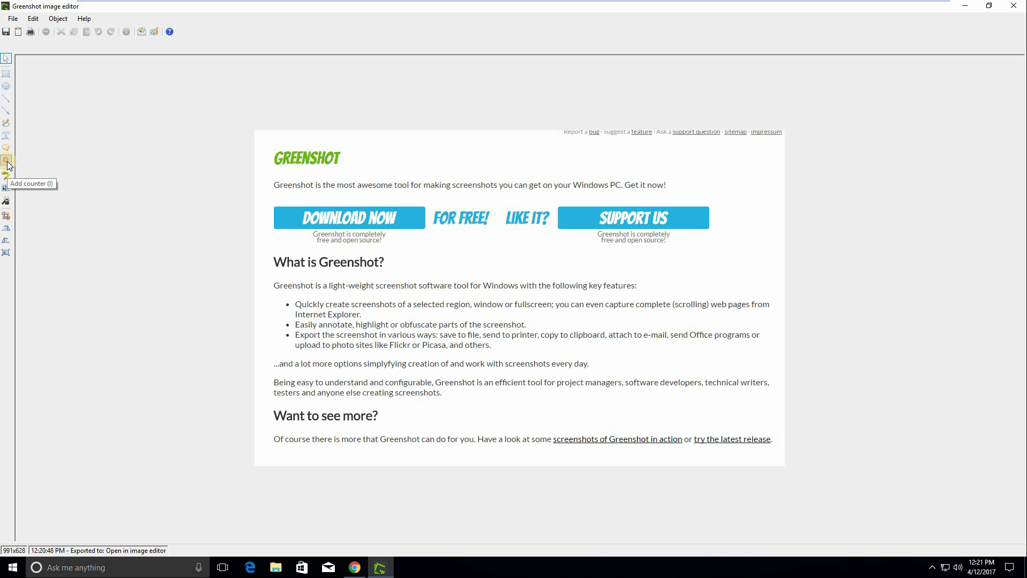
{"action": "left_click", "coordinate": [6, 161]}
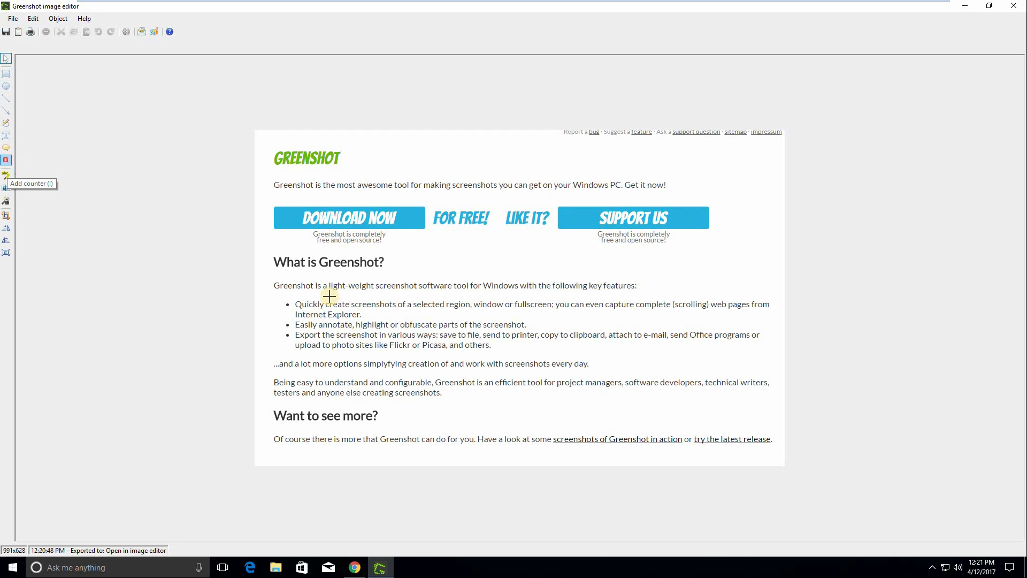
{"action": "left_click", "coordinate": [545, 331]}
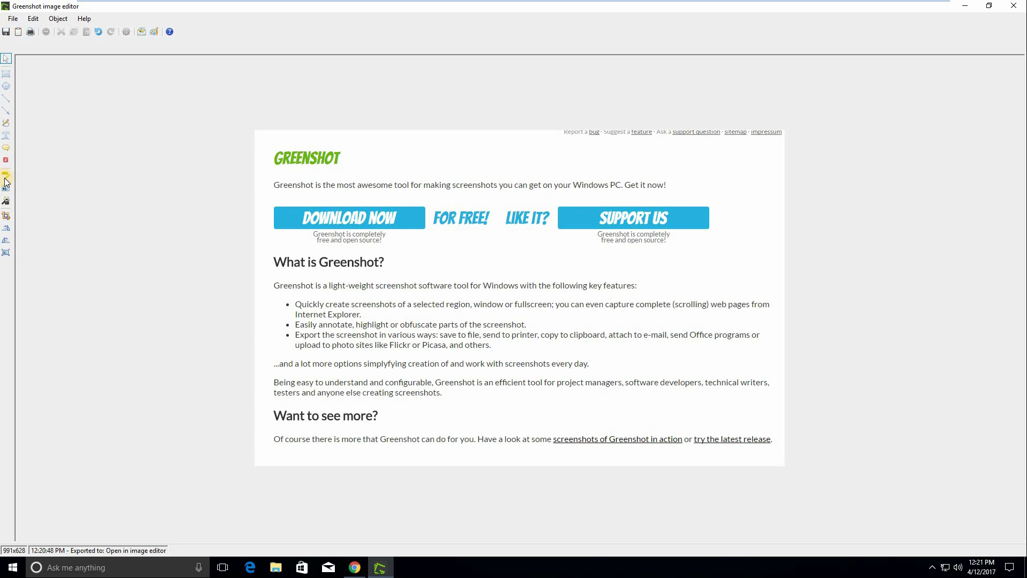
{"action": "left_click", "coordinate": [5, 182]}
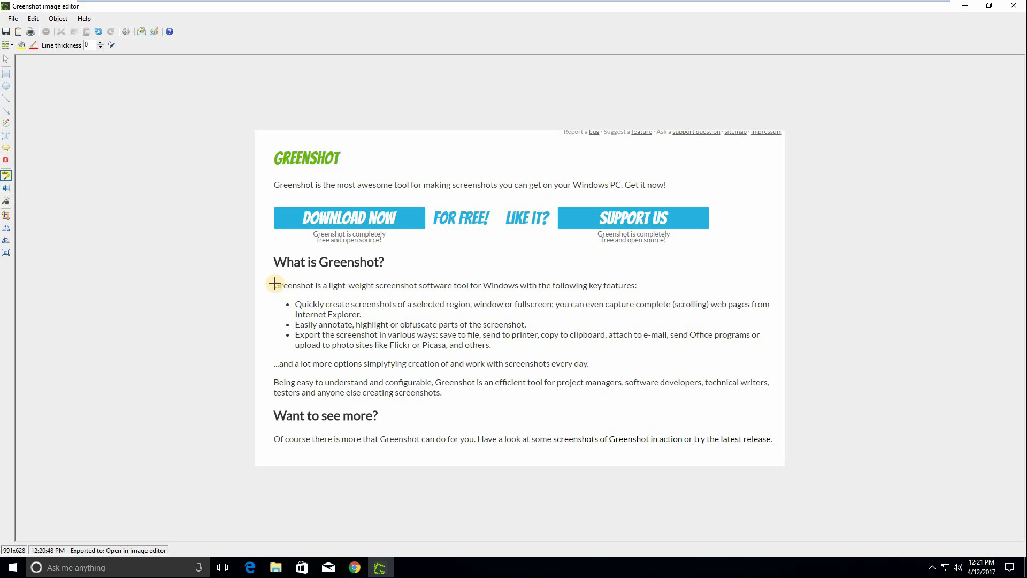
{"action": "left_click_drag", "start_coordinate": [274, 285], "coordinate": [366, 288]}
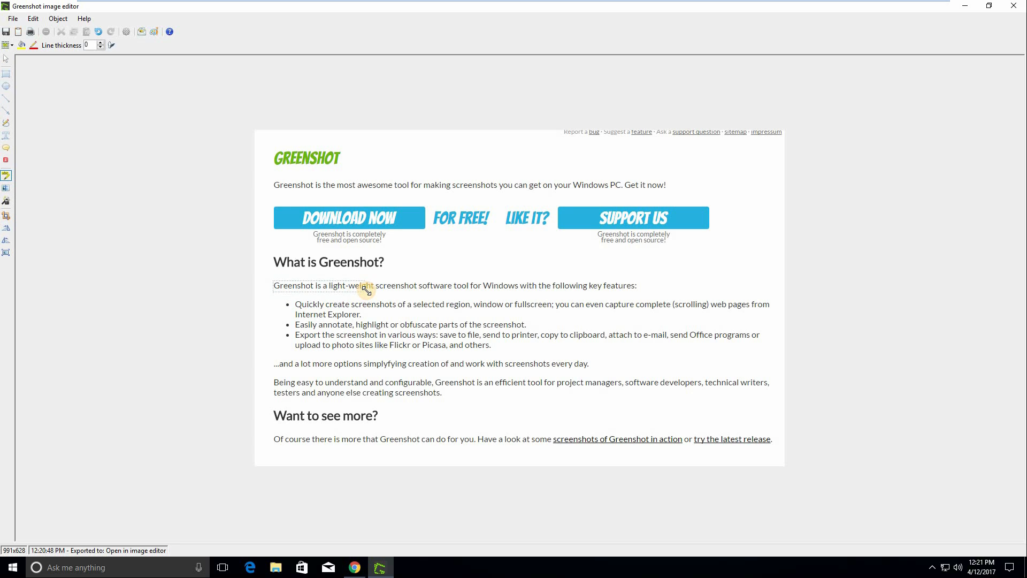
{"action": "left_click_drag", "start_coordinate": [270, 286], "coordinate": [370, 293]}
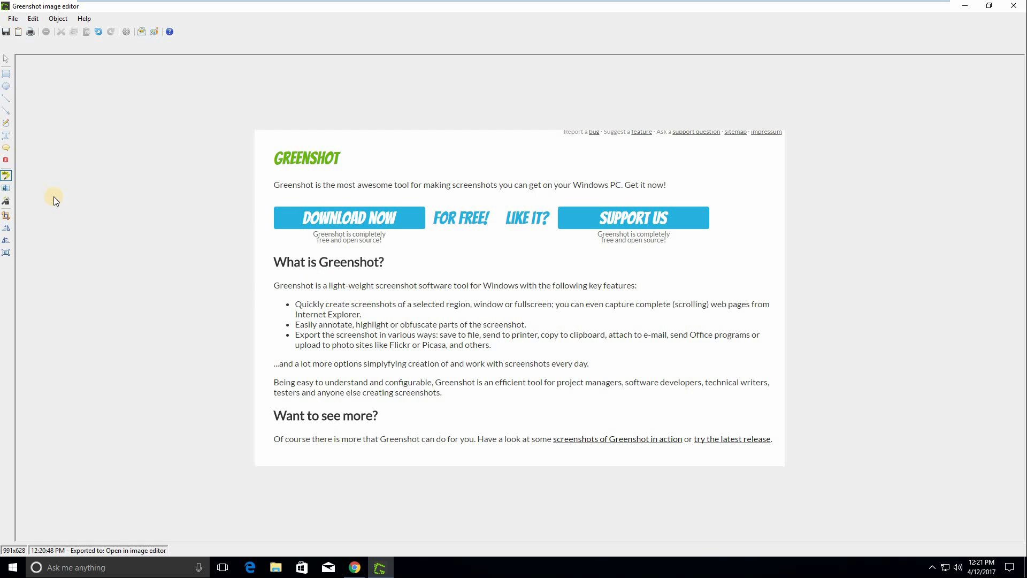
{"action": "mouse_move", "coordinate": [6, 191]}
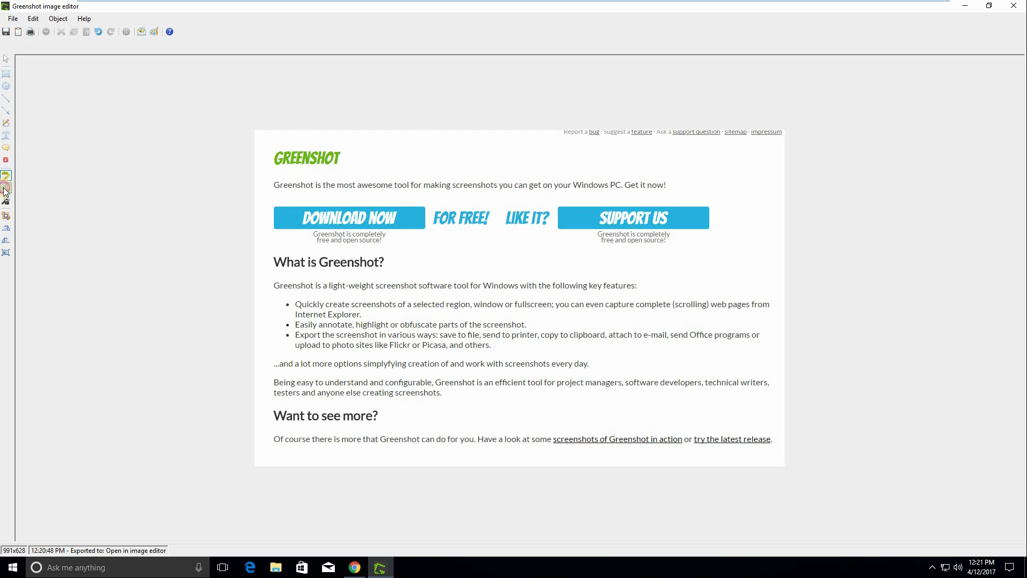
Step: Blur the word 'Quickly', adjusting border, pixel size and blur radius, then apply Torn edge
{"action": "left_click", "coordinate": [6, 188]}
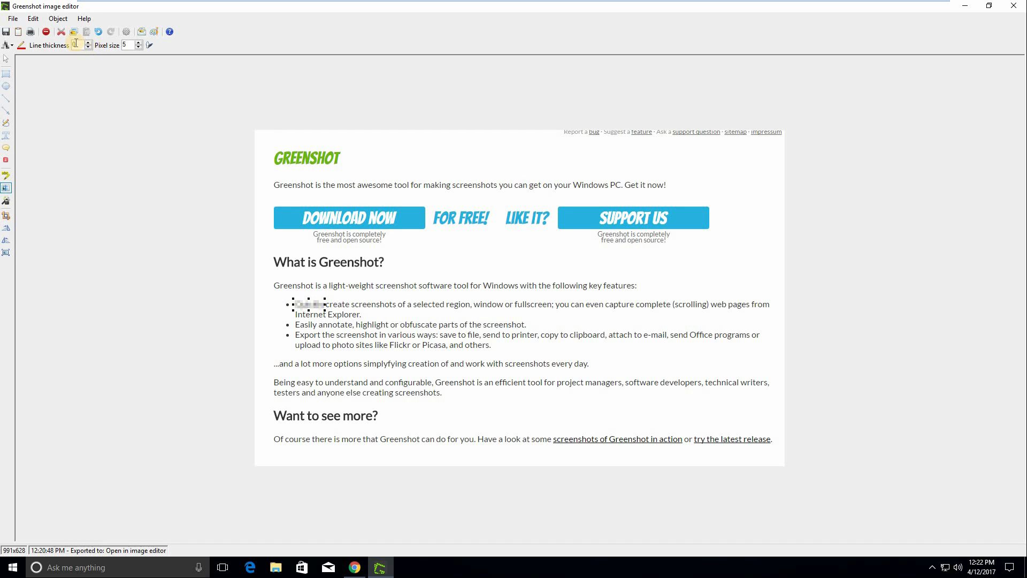
{"action": "left_click", "coordinate": [77, 44]}
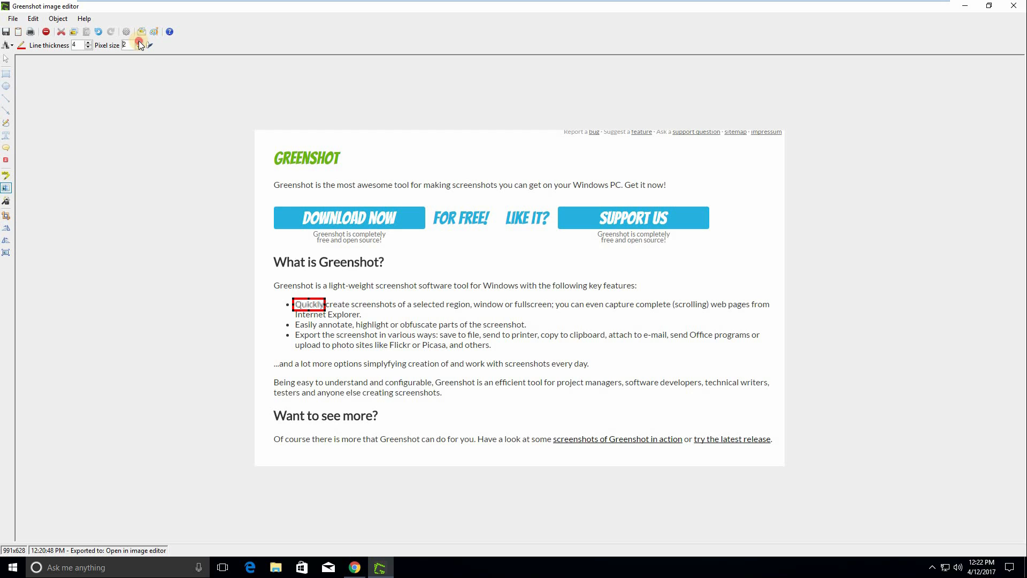
{"action": "left_click", "coordinate": [134, 42]}
{"action": "type", "text": "6"}
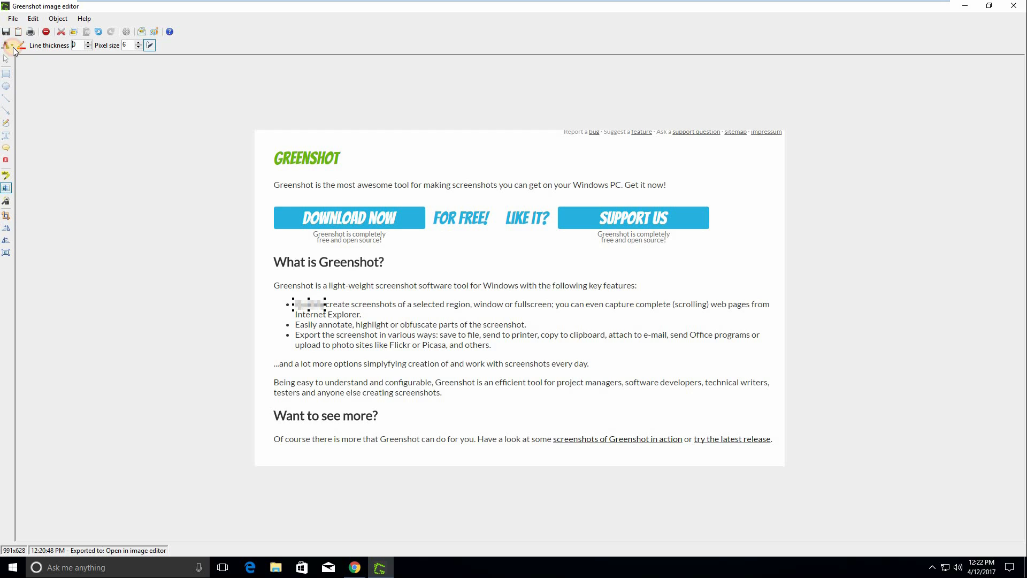
{"action": "left_click", "coordinate": [6, 44]}
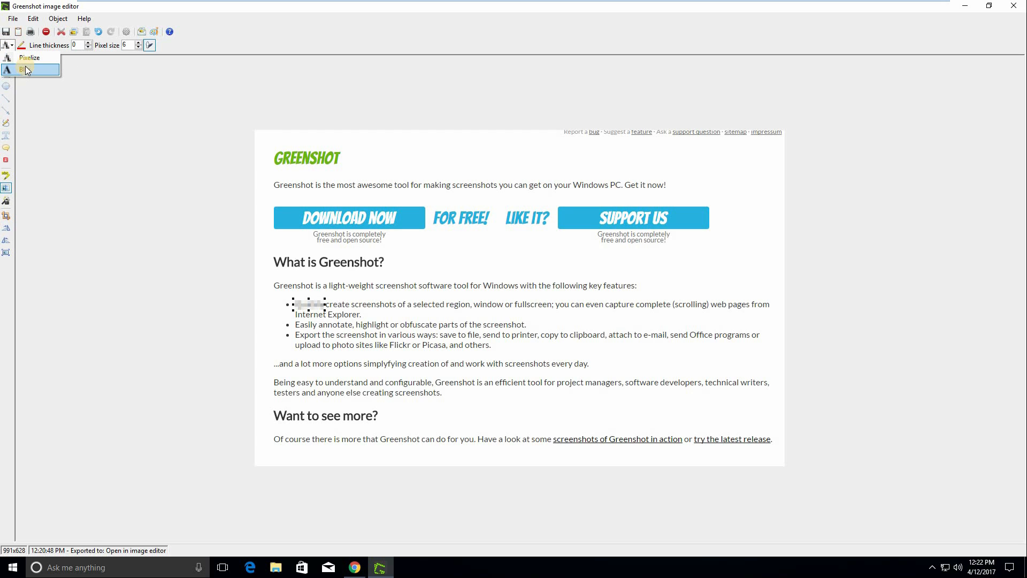
{"action": "left_click", "coordinate": [27, 69]}
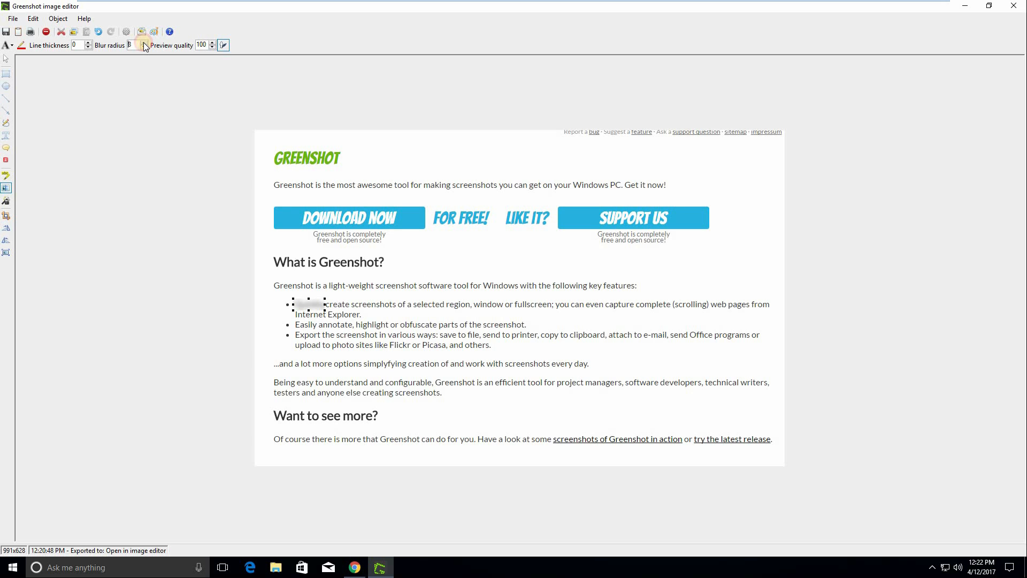
{"action": "left_click", "coordinate": [143, 43]}
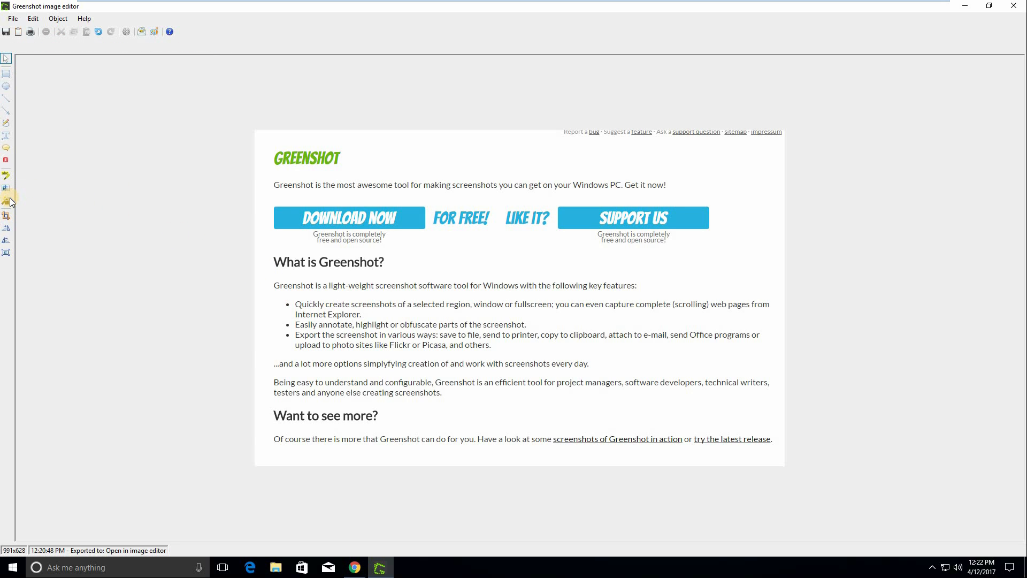
{"action": "left_click", "coordinate": [6, 189]}
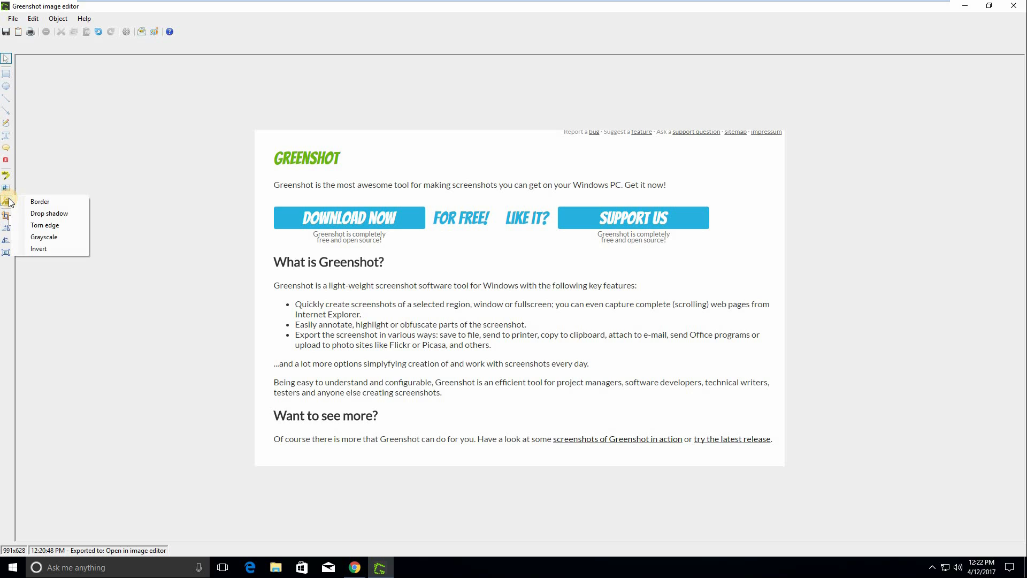
{"action": "mouse_move", "coordinate": [49, 214]}
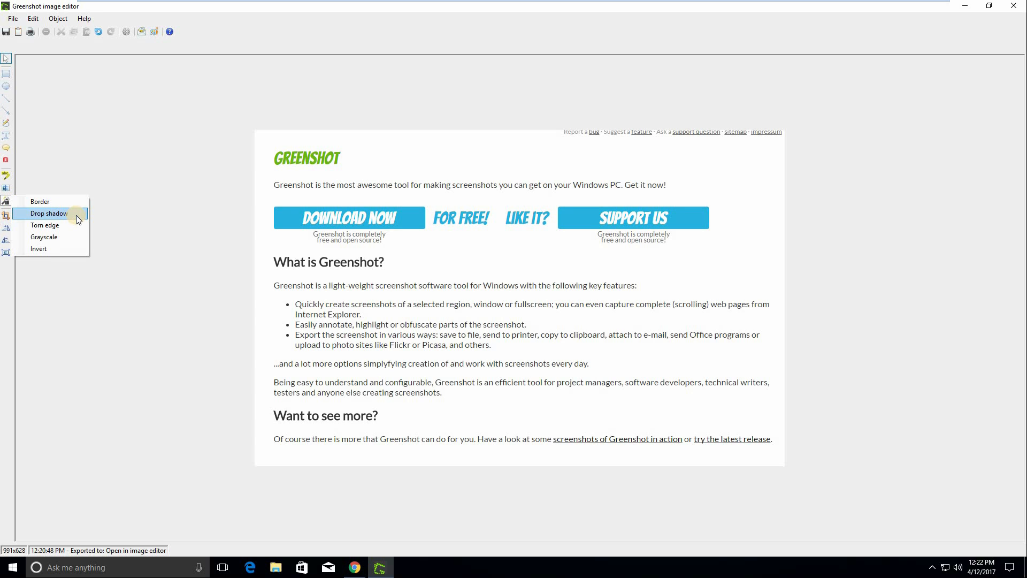
{"action": "mouse_move", "coordinate": [64, 236]}
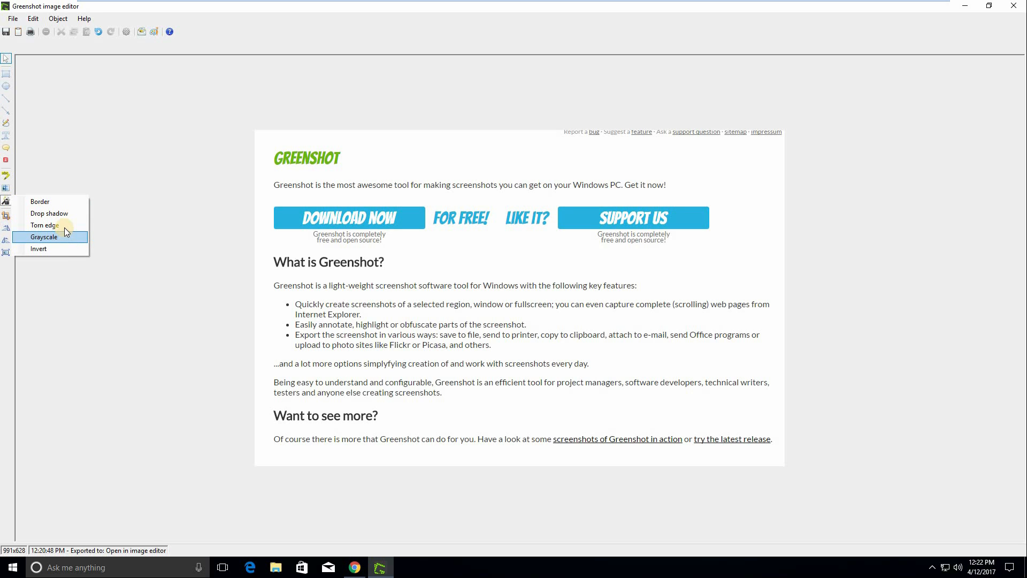
{"action": "left_click", "coordinate": [44, 225]}
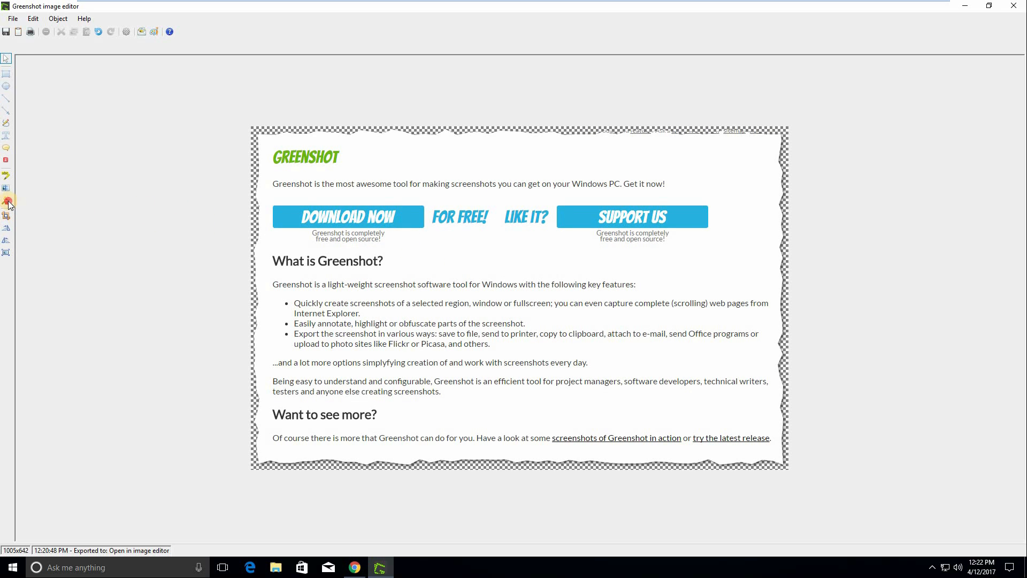
{"action": "left_click", "coordinate": [6, 201]}
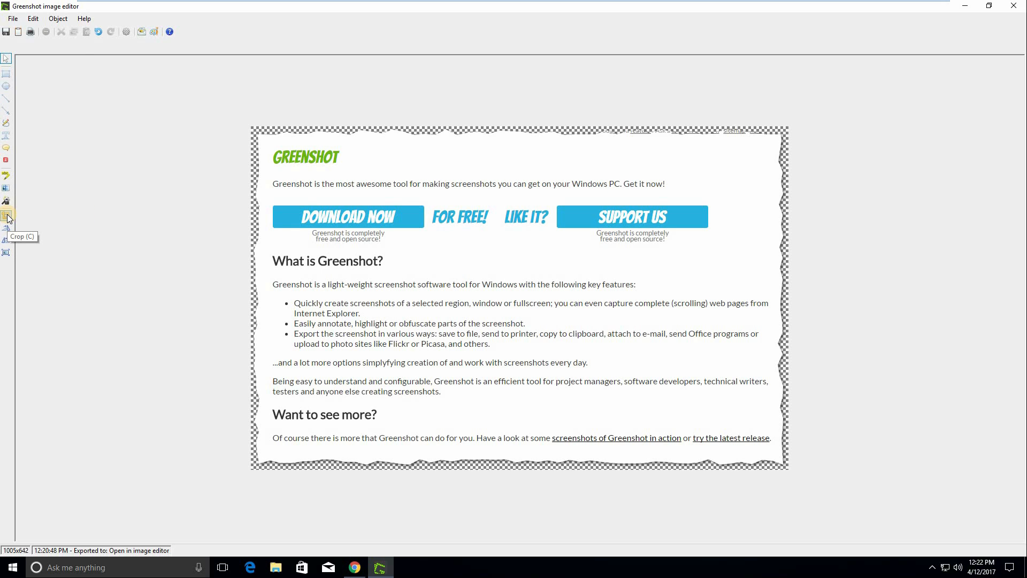
{"action": "mouse_move", "coordinate": [18, 226]}
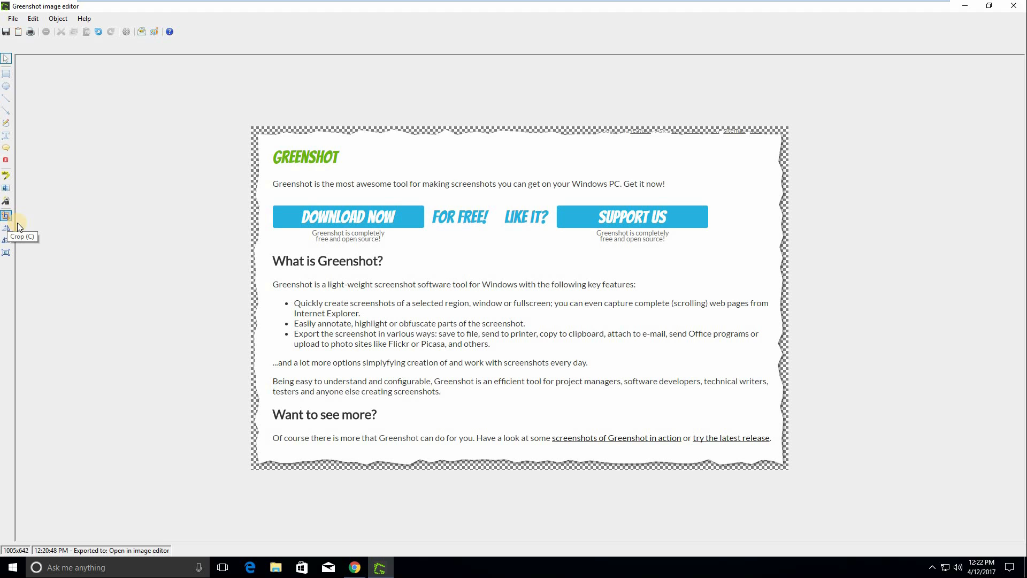
{"action": "mouse_move", "coordinate": [9, 233]}
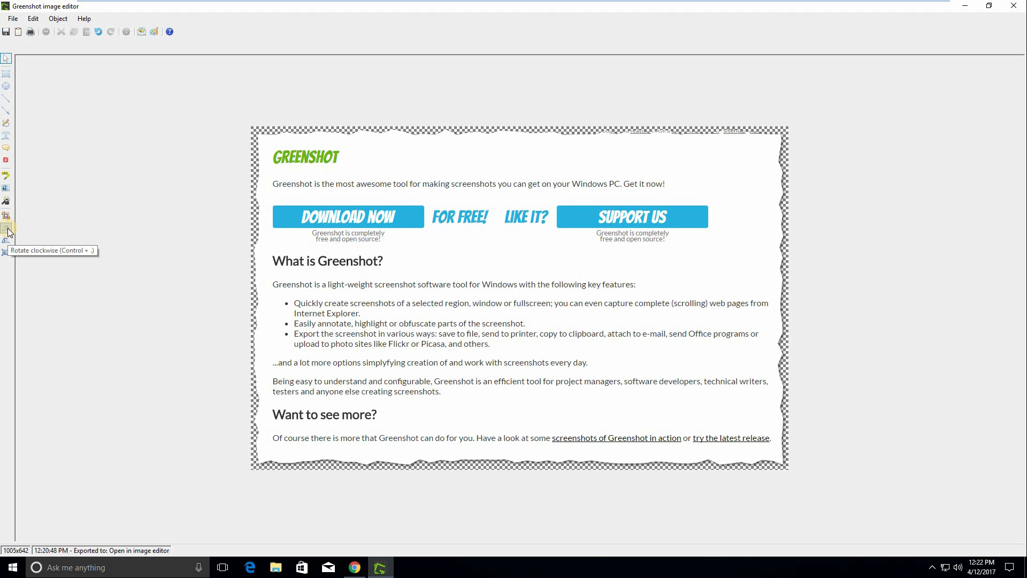
{"action": "left_click", "coordinate": [7, 217]}
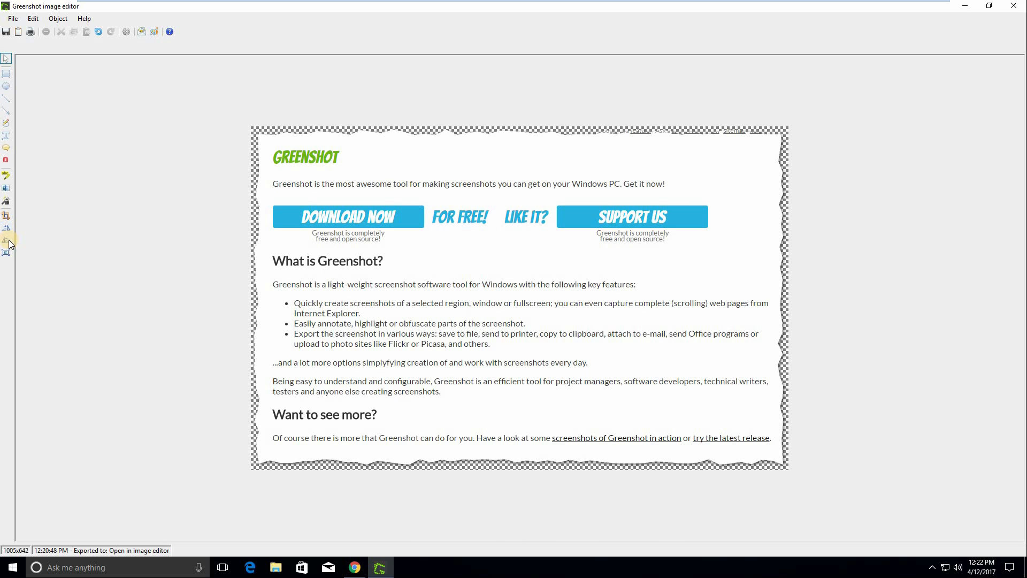
{"action": "mouse_move", "coordinate": [6, 240]}
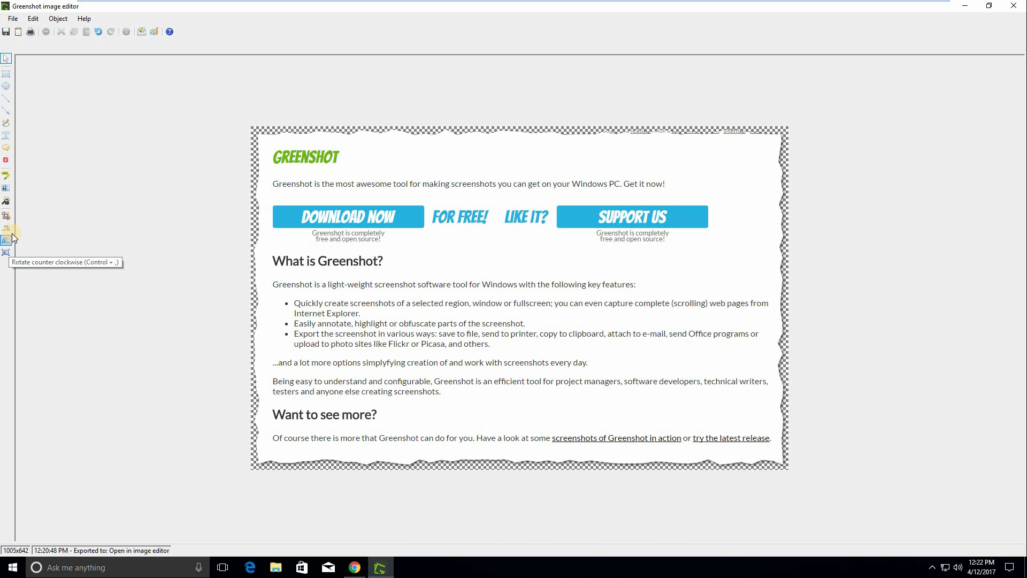
{"action": "mouse_move", "coordinate": [6, 253]}
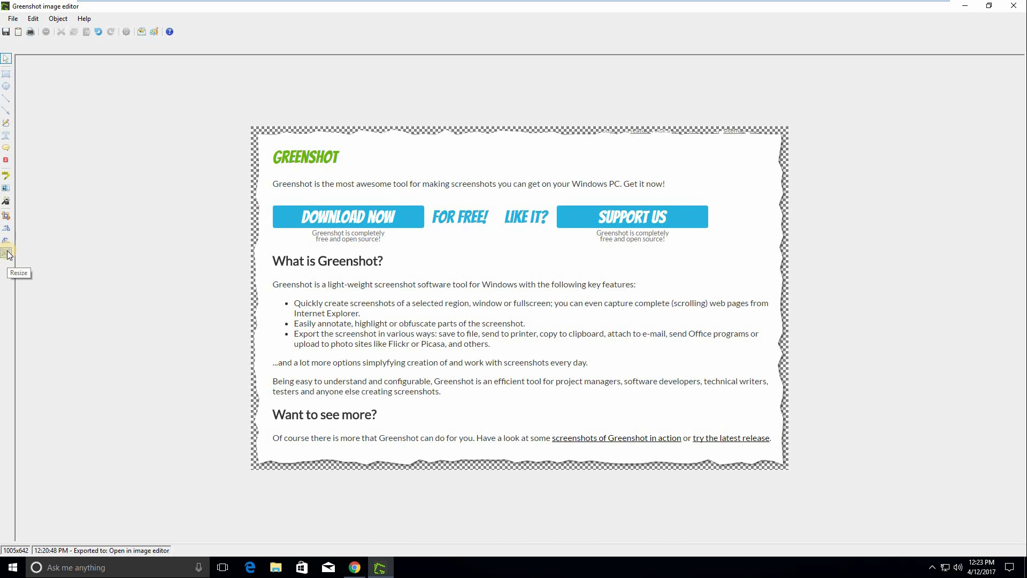
{"action": "left_click", "coordinate": [7, 252]}
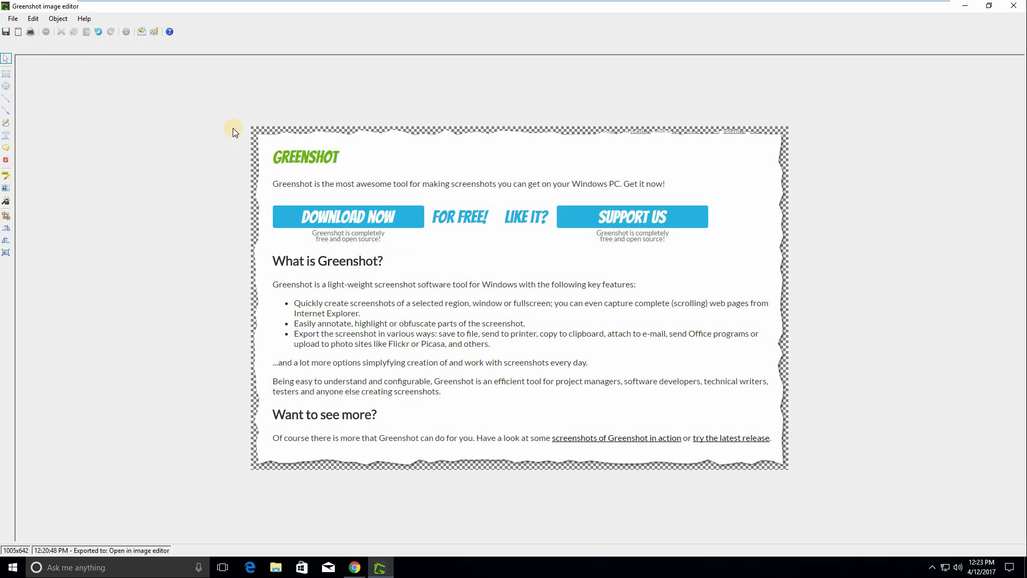
{"action": "mouse_move", "coordinate": [485, 274]}
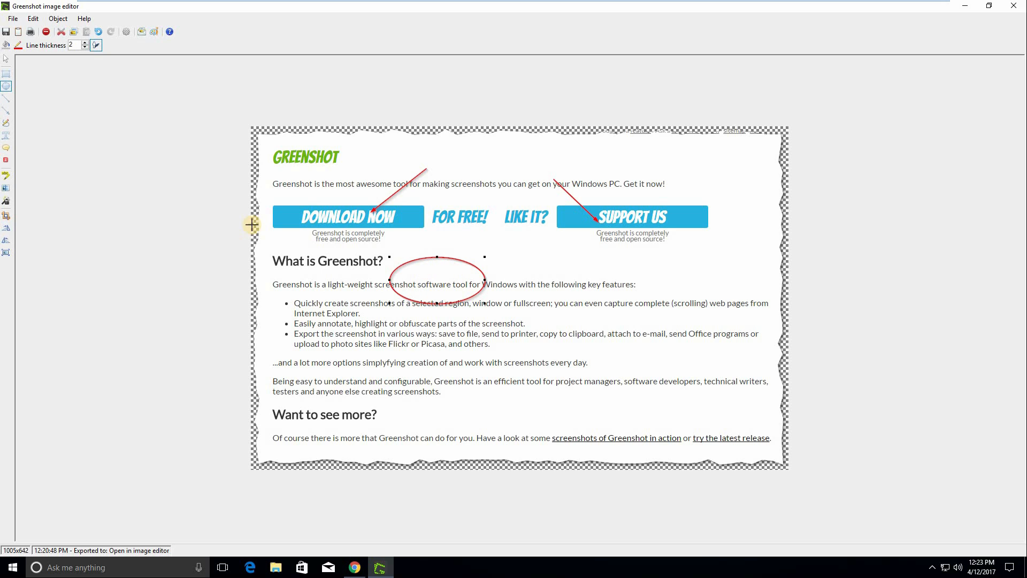
{"action": "mouse_move", "coordinate": [413, 225]}
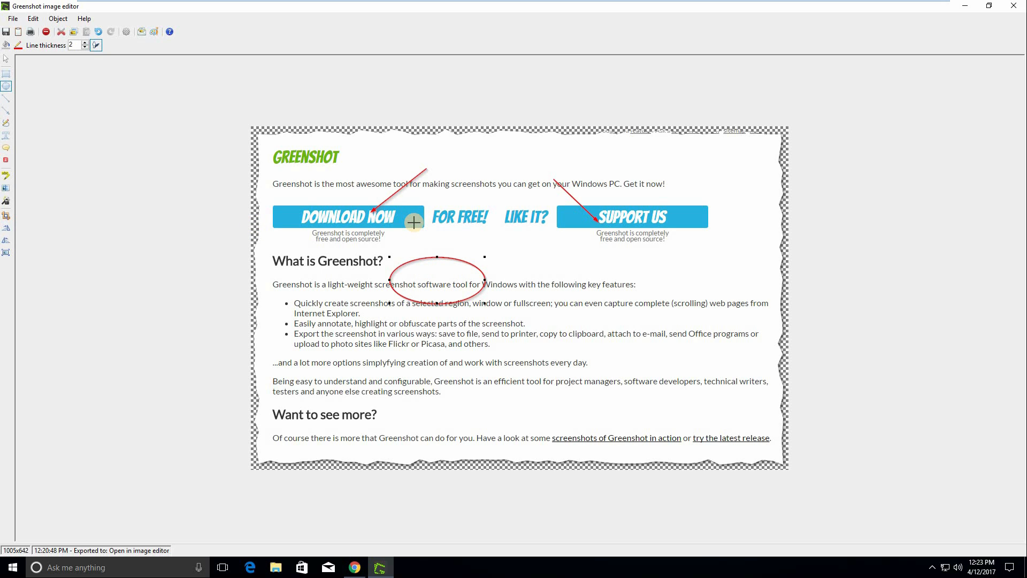
{"action": "mouse_move", "coordinate": [469, 253]}
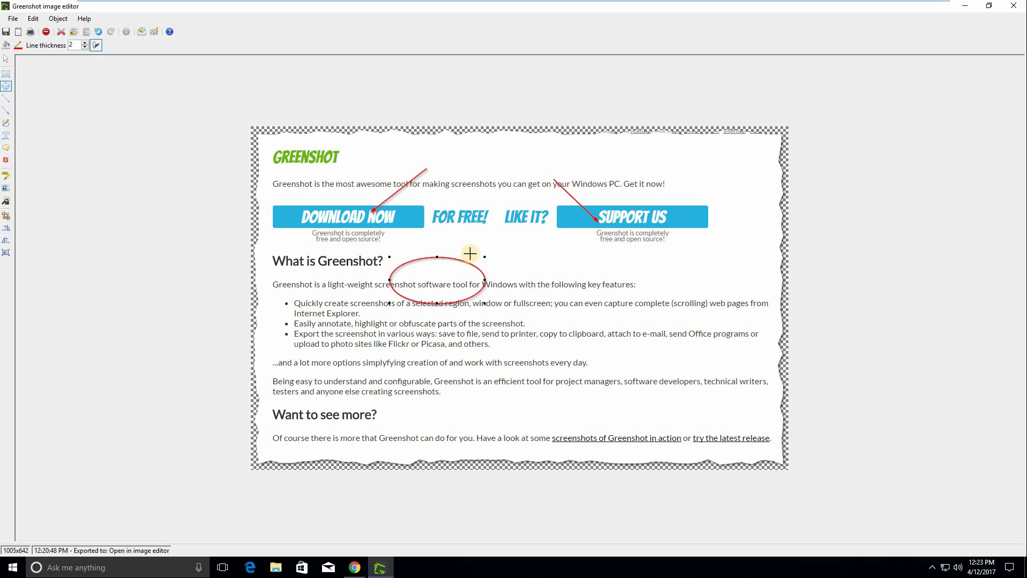
{"action": "mouse_move", "coordinate": [361, 296]}
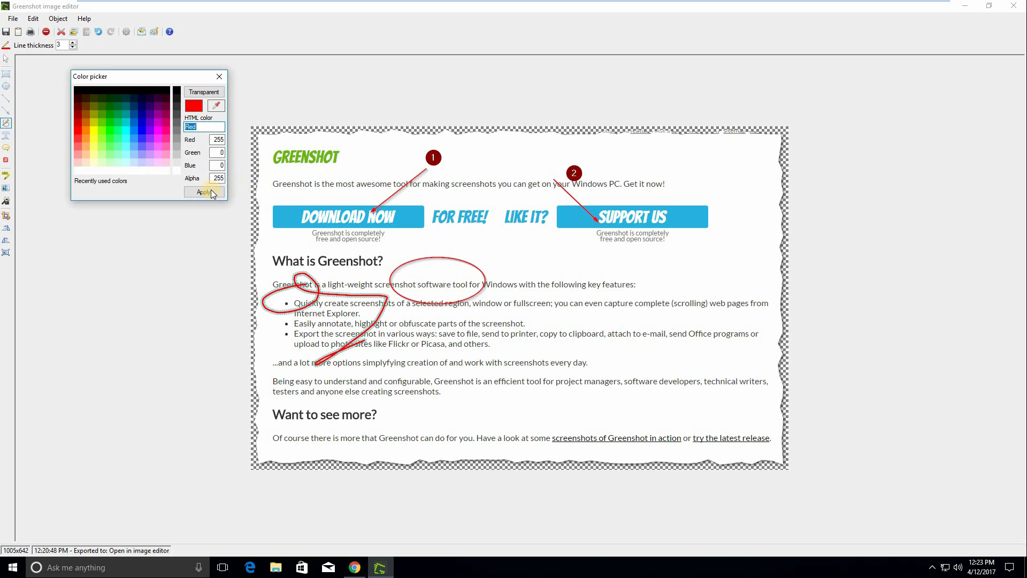
Step: Set red as the drawing colour, then copy the annotated screenshot to the clipboard
{"action": "left_click", "coordinate": [204, 192]}
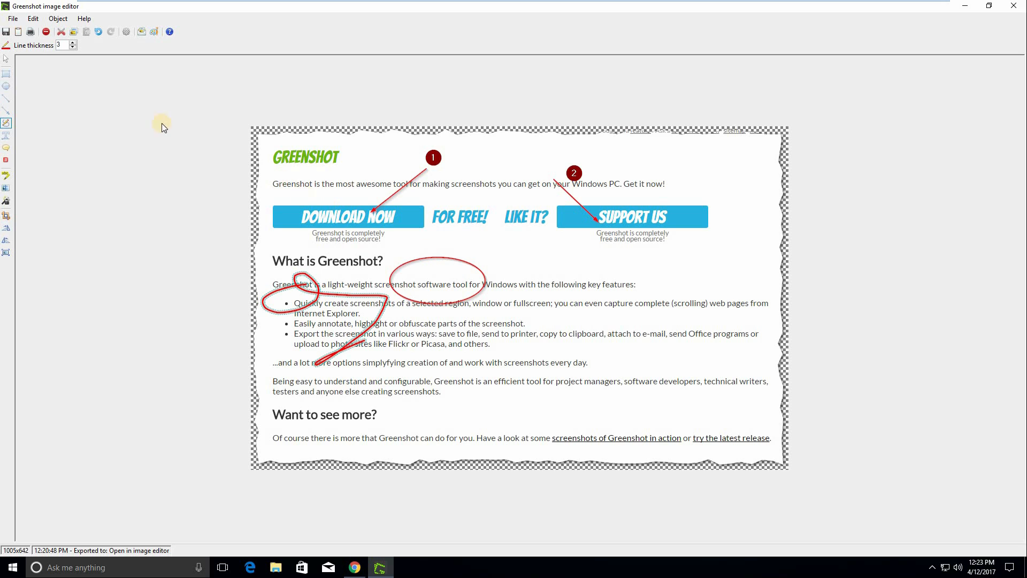
{"action": "mouse_move", "coordinate": [20, 32]}
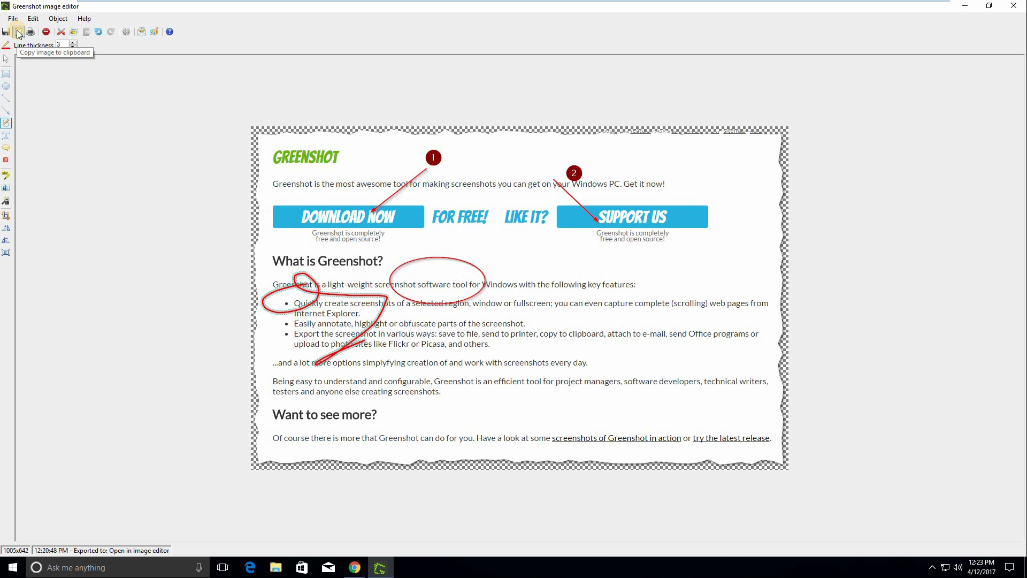
{"action": "left_click", "coordinate": [19, 31]}
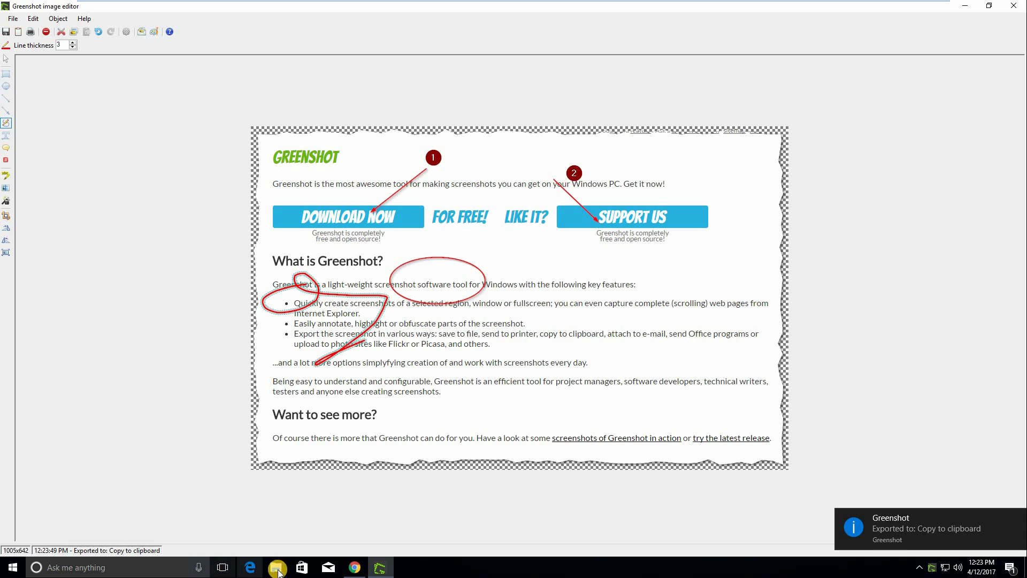
{"action": "left_click", "coordinate": [10, 568]}
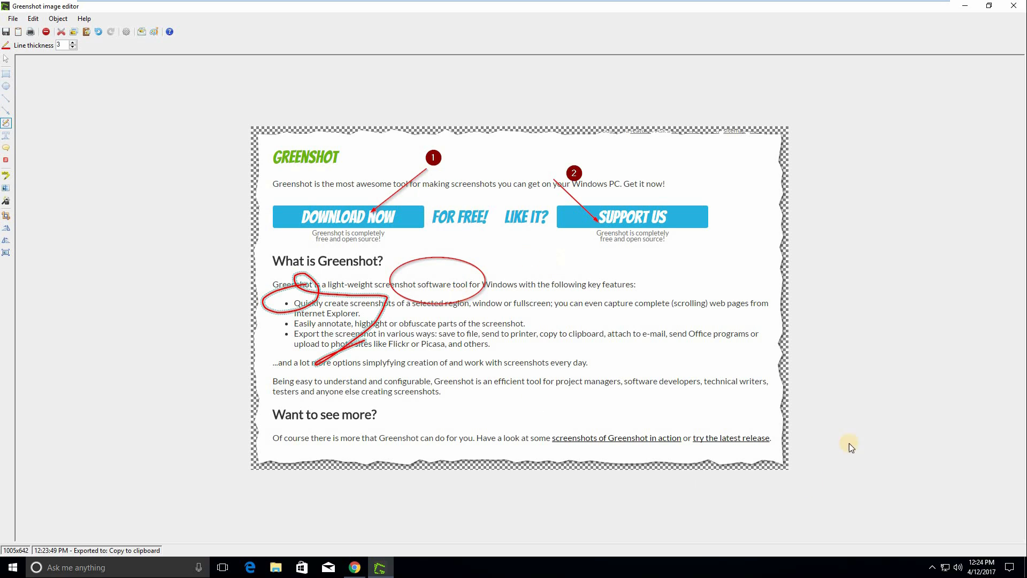
{"action": "mouse_move", "coordinate": [687, 354]}
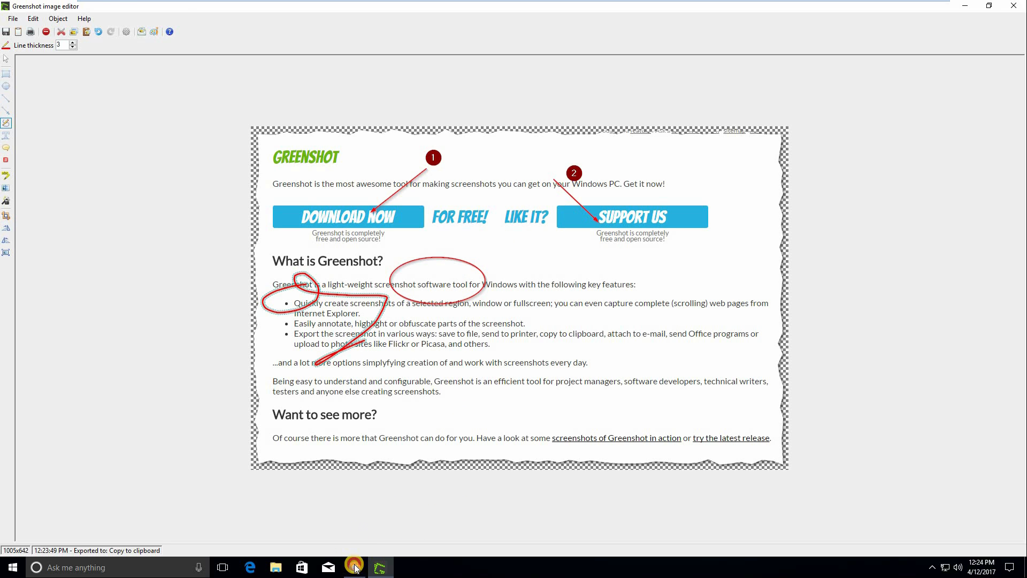
Step: Bring Chrome's getgreenshot.org page forward, capture it, and close the destination menu without exporting
{"action": "left_click", "coordinate": [353, 567]}
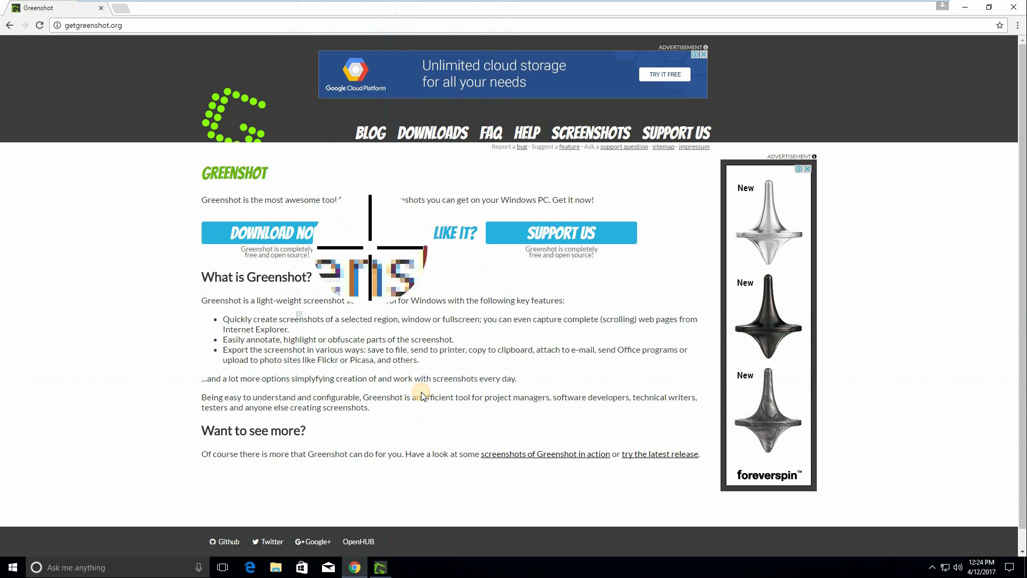
{"action": "left_click", "coordinate": [443, 428]}
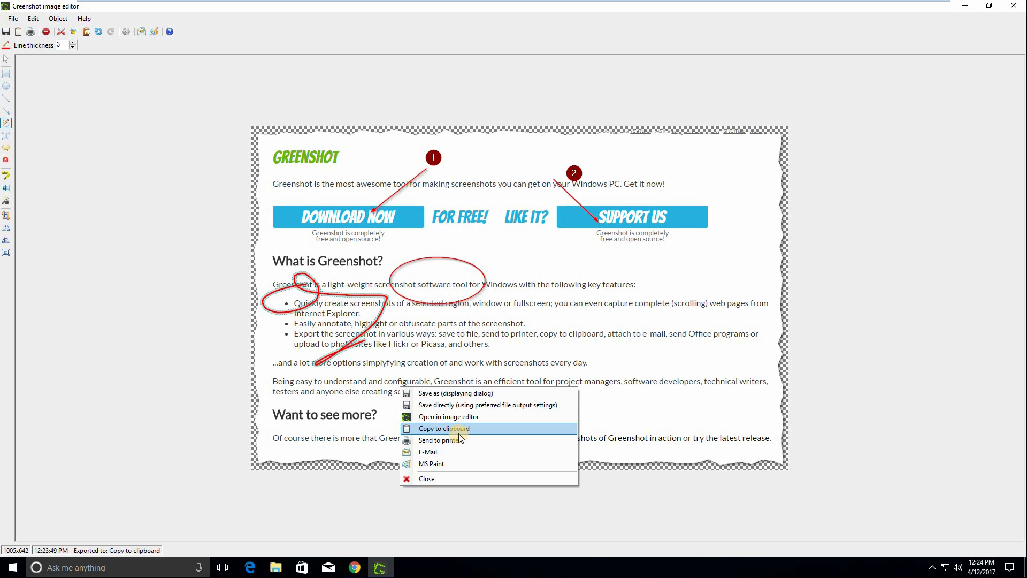
{"action": "mouse_move", "coordinate": [510, 461]}
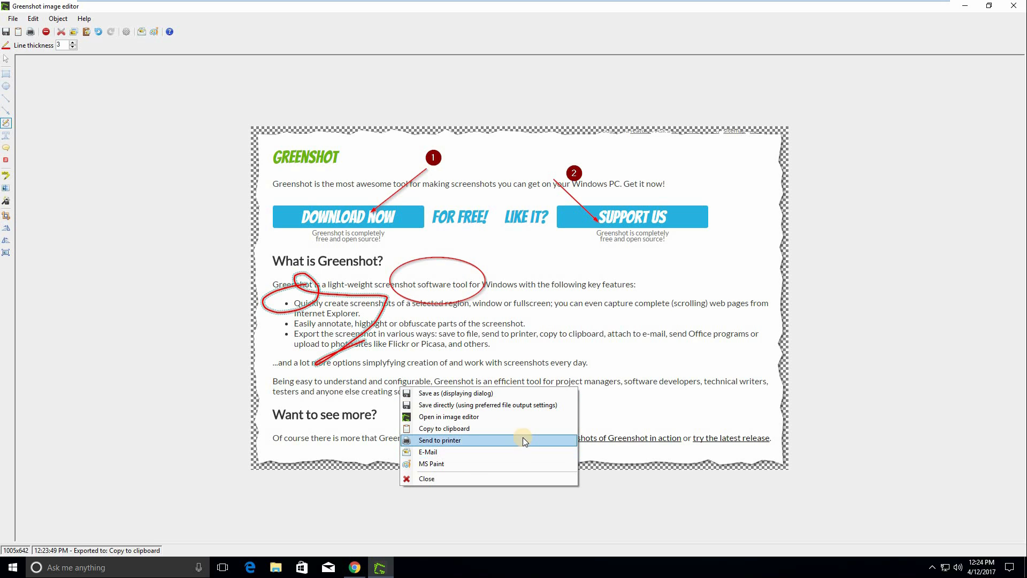
{"action": "mouse_move", "coordinate": [897, 315]}
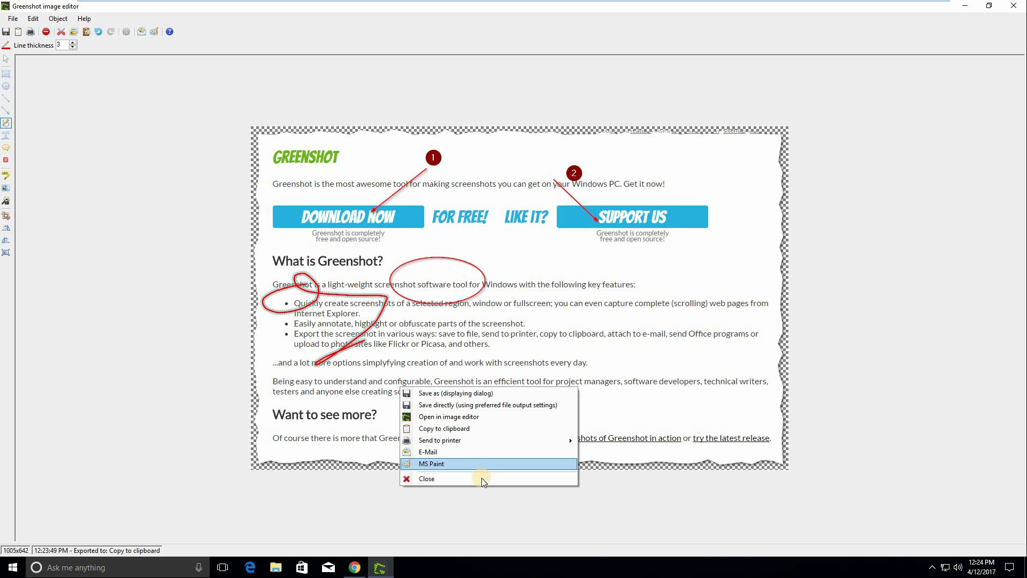
{"action": "left_click", "coordinate": [431, 463]}
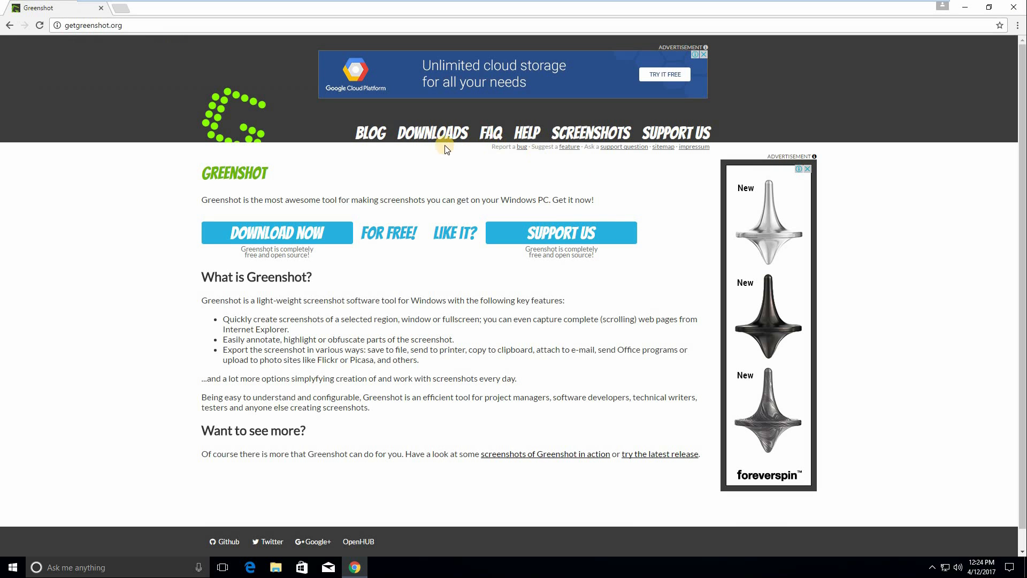
{"action": "left_click", "coordinate": [432, 133]}
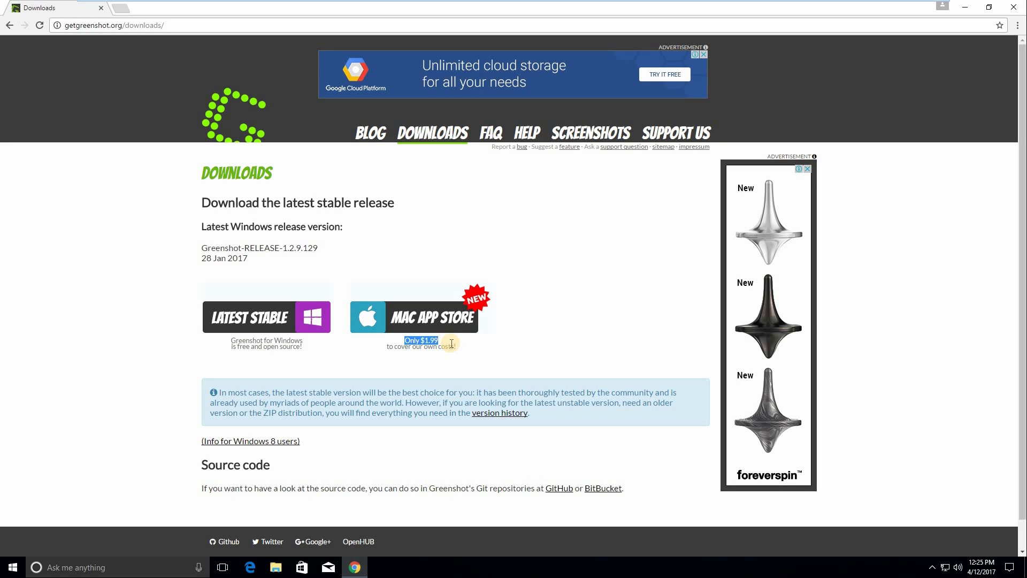
{"action": "mouse_move", "coordinate": [450, 345]}
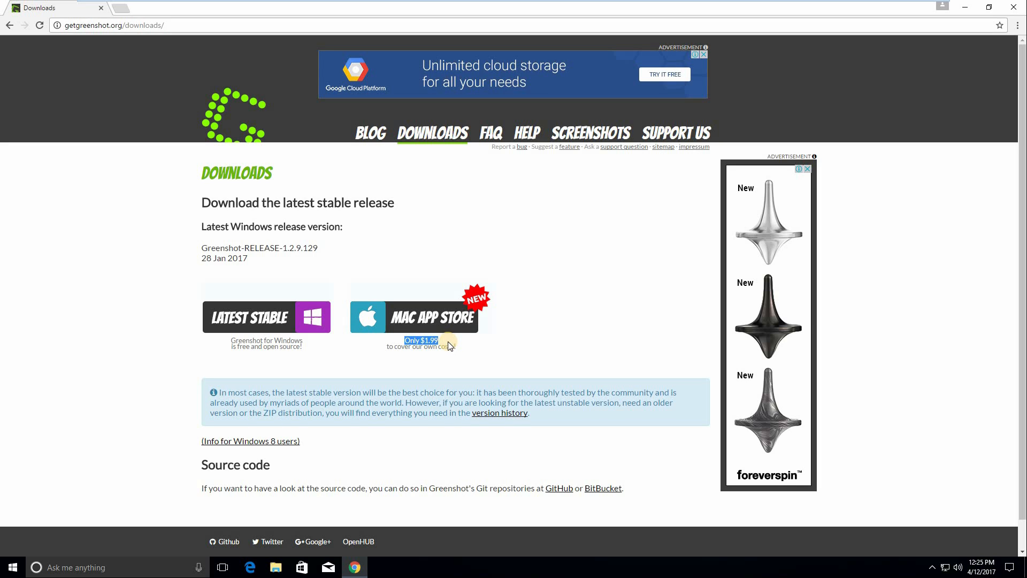
{"action": "mouse_move", "coordinate": [359, 318]}
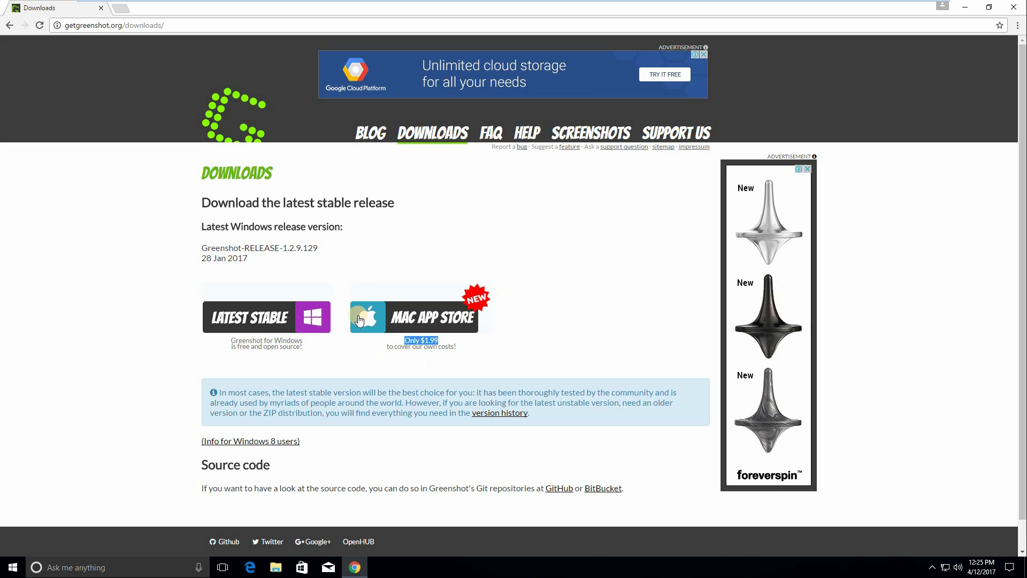
{"action": "mouse_move", "coordinate": [421, 362]}
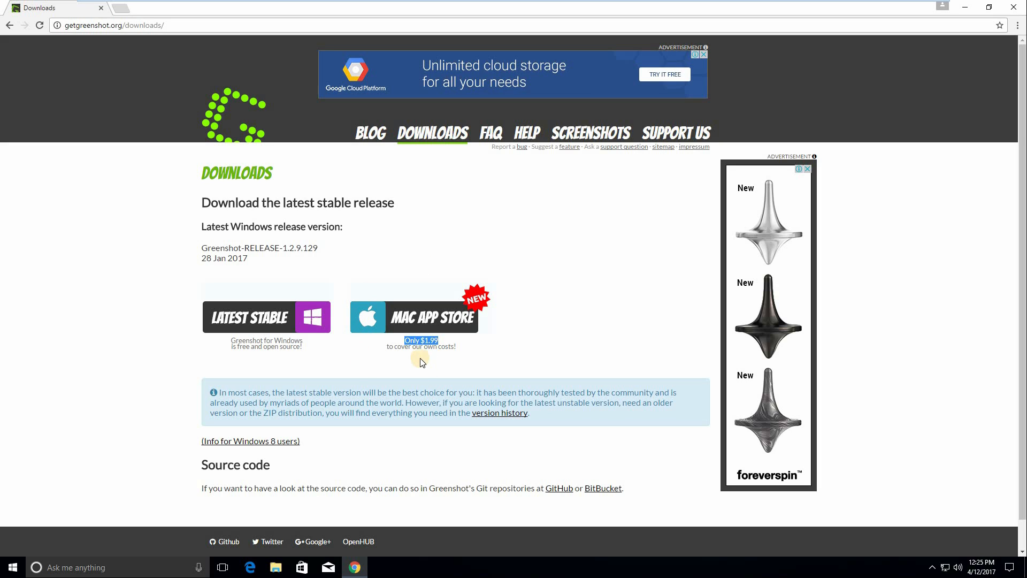
{"action": "mouse_move", "coordinate": [449, 349]}
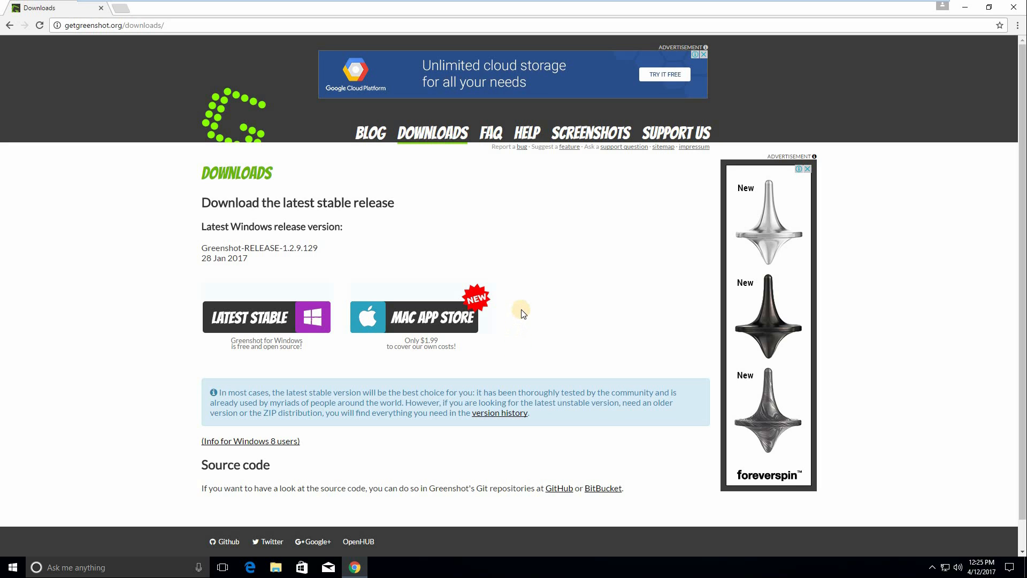
{"action": "mouse_move", "coordinate": [541, 225]}
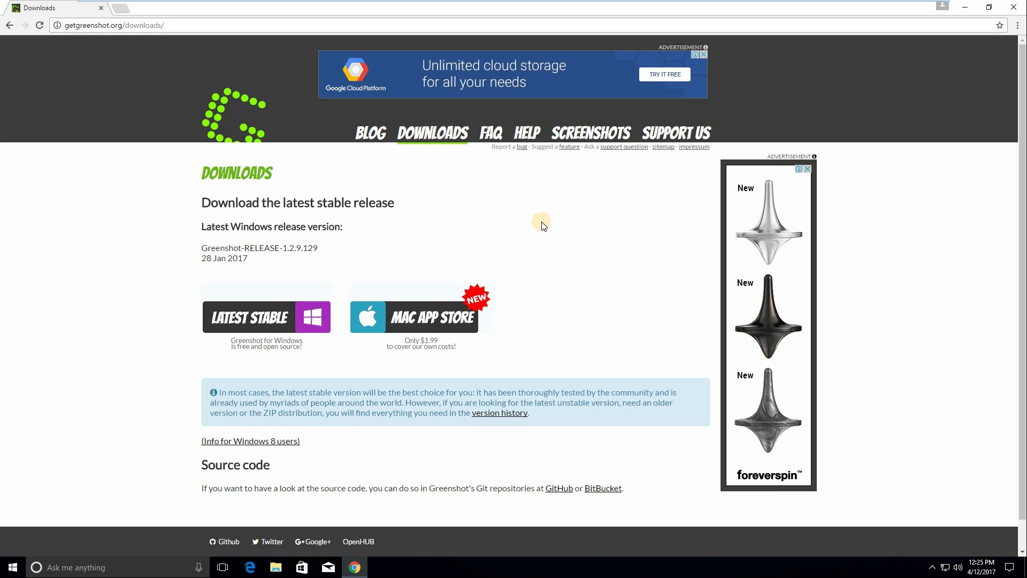
{"action": "mouse_move", "coordinate": [499, 183]}
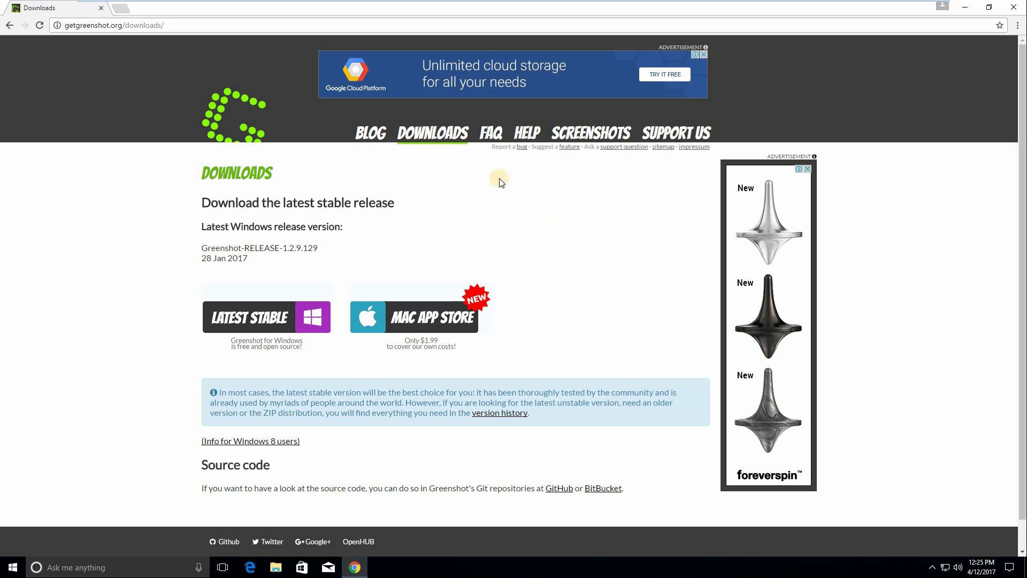
{"action": "mouse_move", "coordinate": [583, 215]}
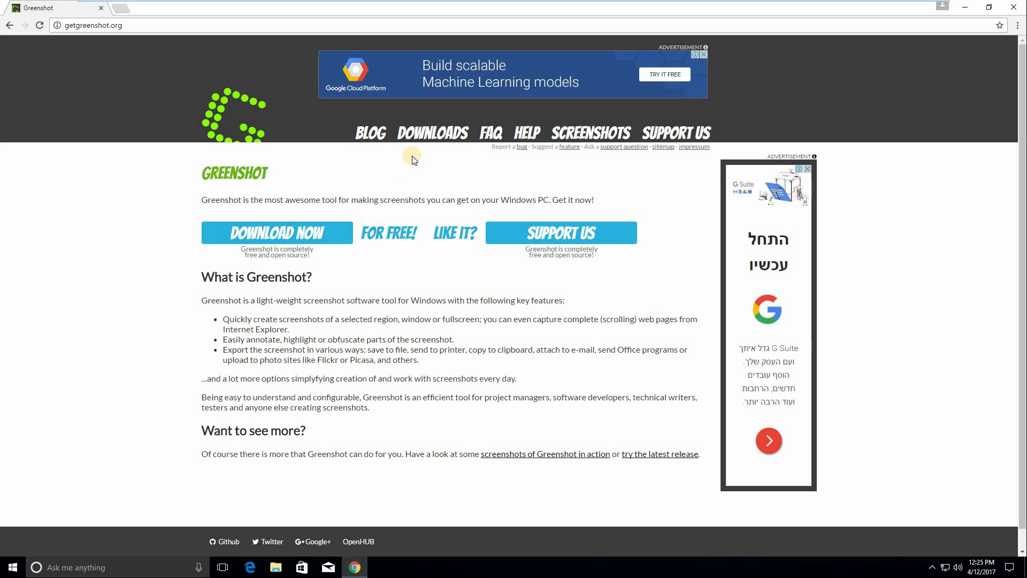
{"action": "mouse_move", "coordinate": [596, 196]}
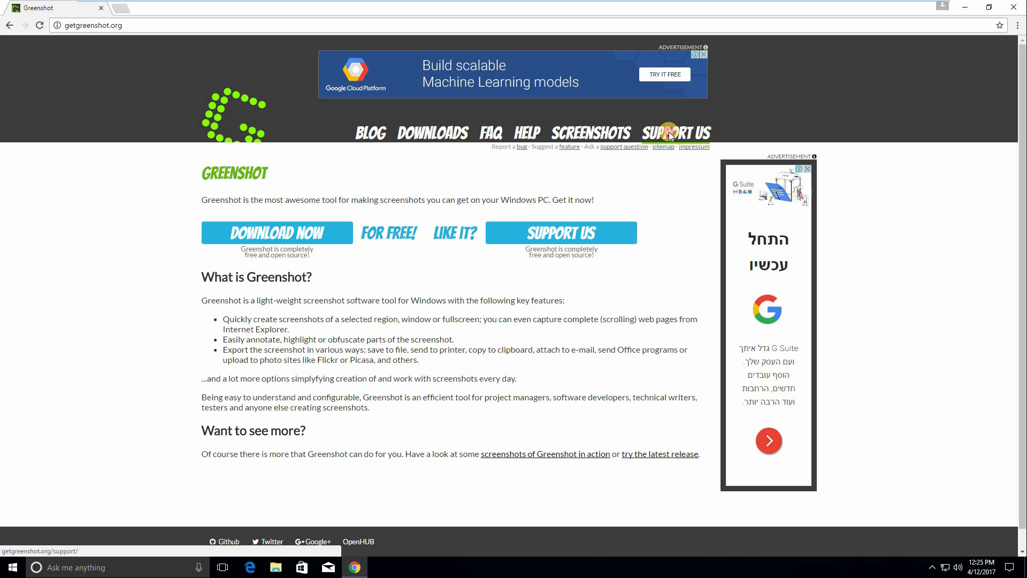
{"action": "left_click", "coordinate": [677, 133]}
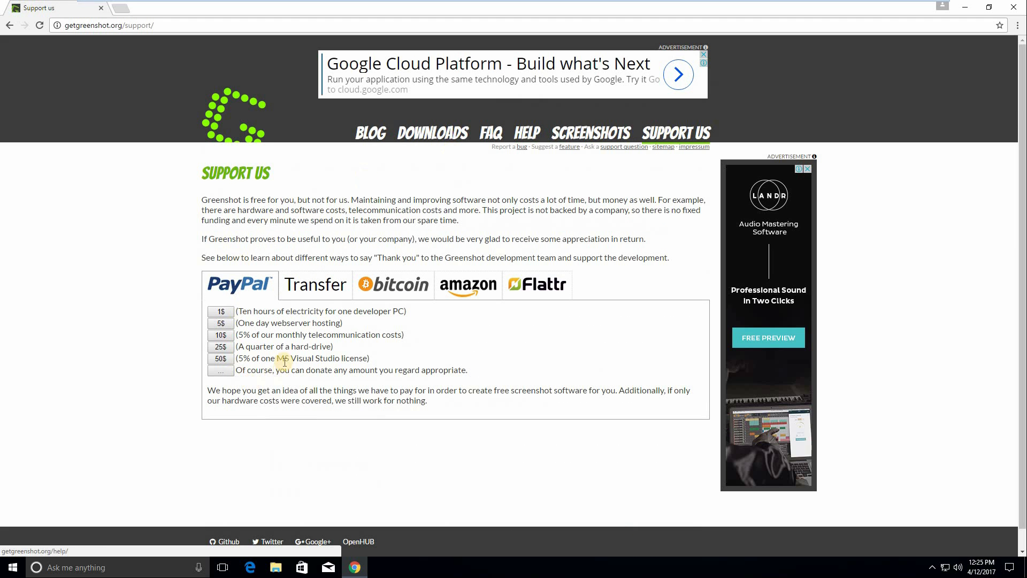
{"action": "mouse_move", "coordinate": [469, 285]}
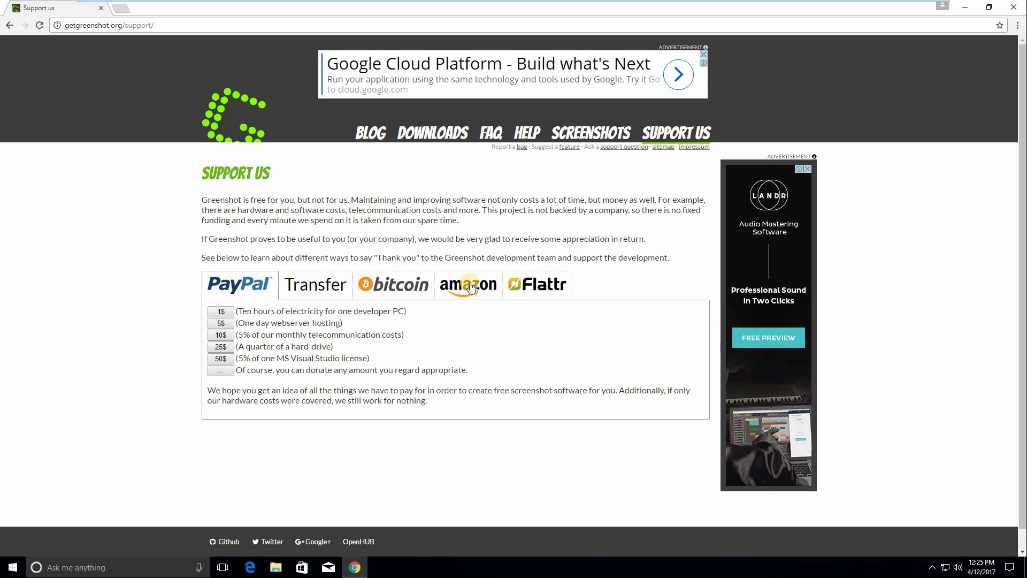
{"action": "left_click", "coordinate": [468, 284]}
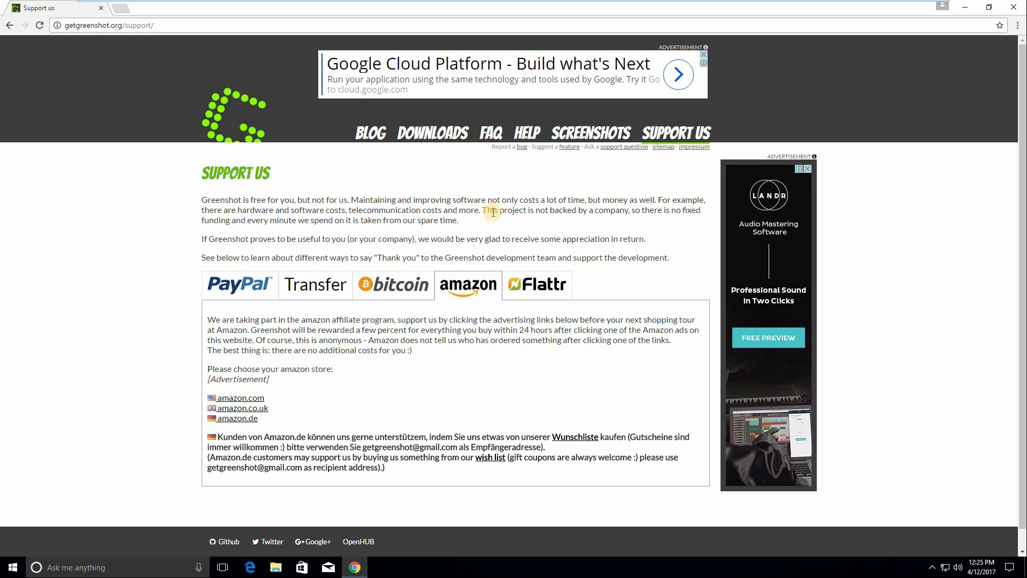
{"action": "mouse_move", "coordinate": [378, 295]}
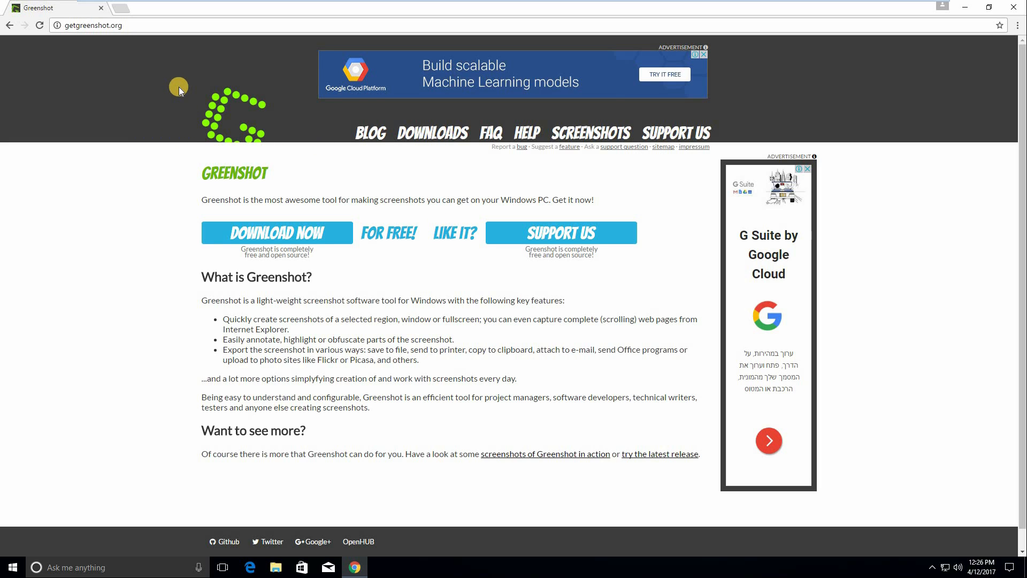
{"action": "mouse_move", "coordinate": [228, 115]}
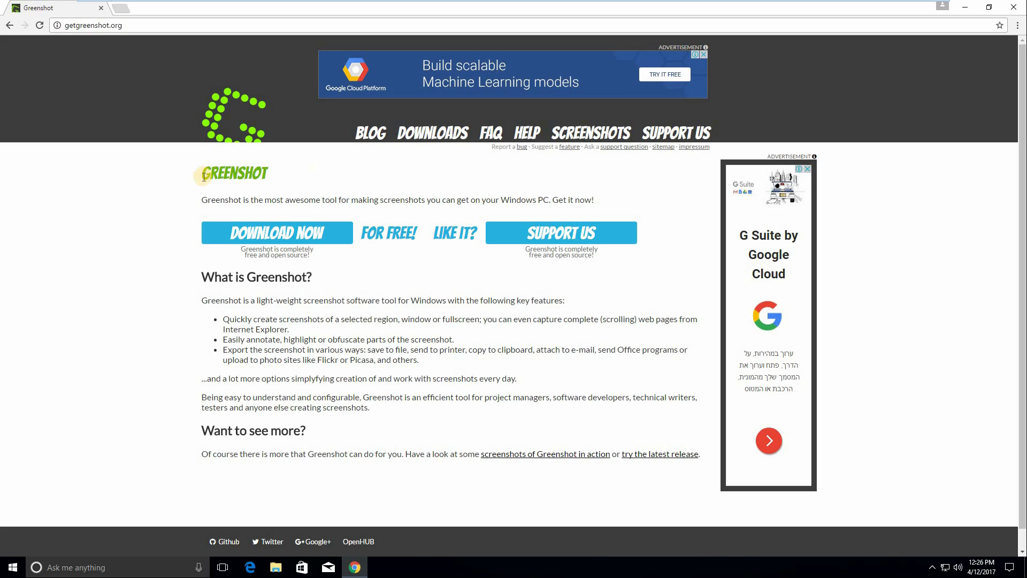
{"action": "key", "text": "ctrl+a"}
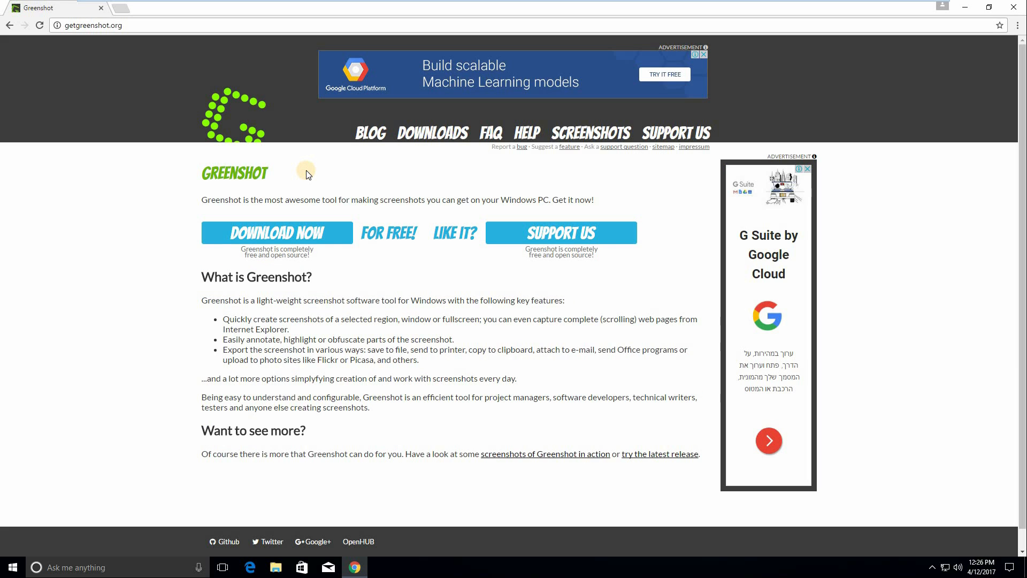
{"action": "mouse_move", "coordinate": [306, 174]}
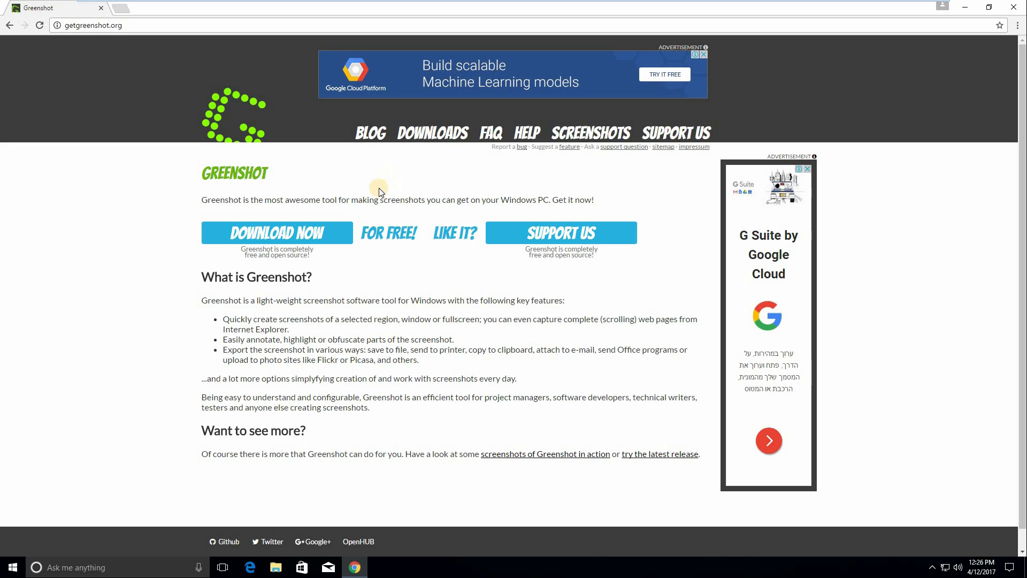
{"action": "mouse_move", "coordinate": [555, 309]}
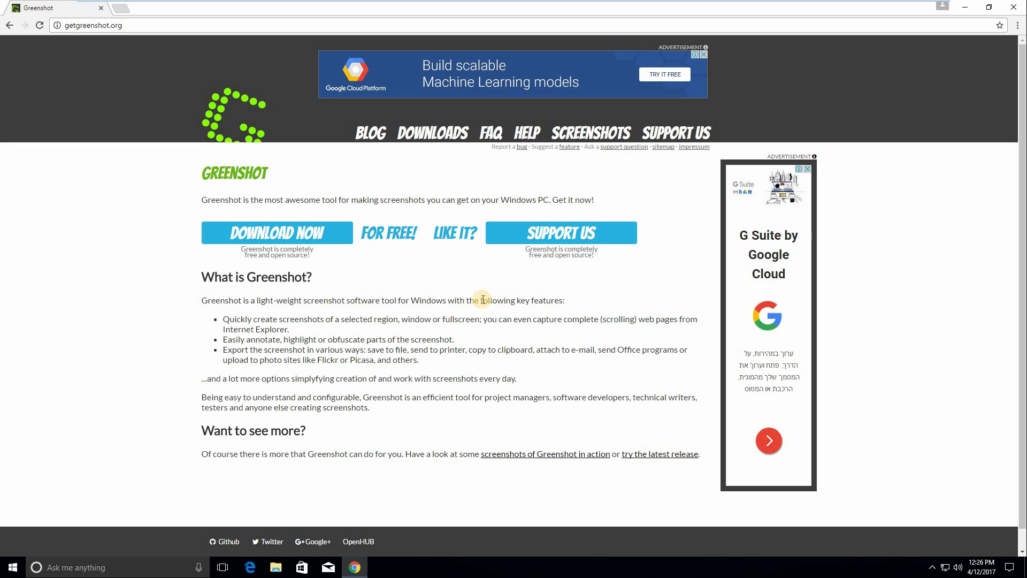
{"action": "mouse_move", "coordinate": [489, 290]}
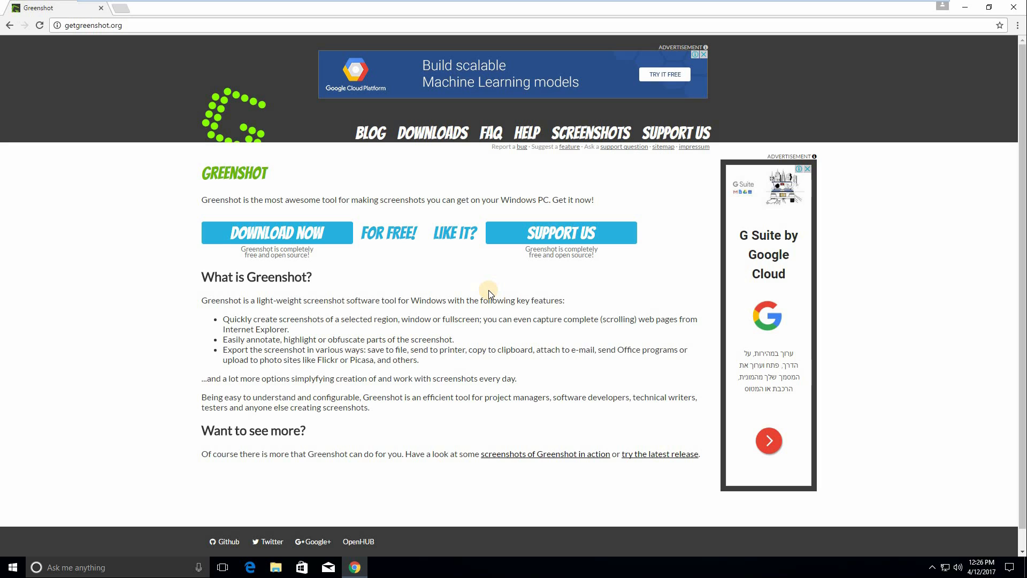